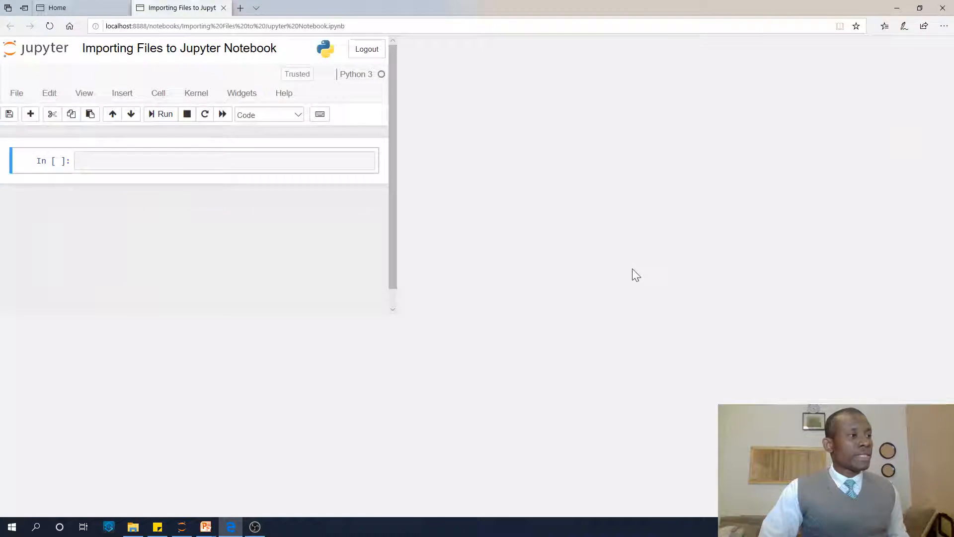
Step: Type 'import pandas as pd' into the empty first code cell and run it
click(919, 8)
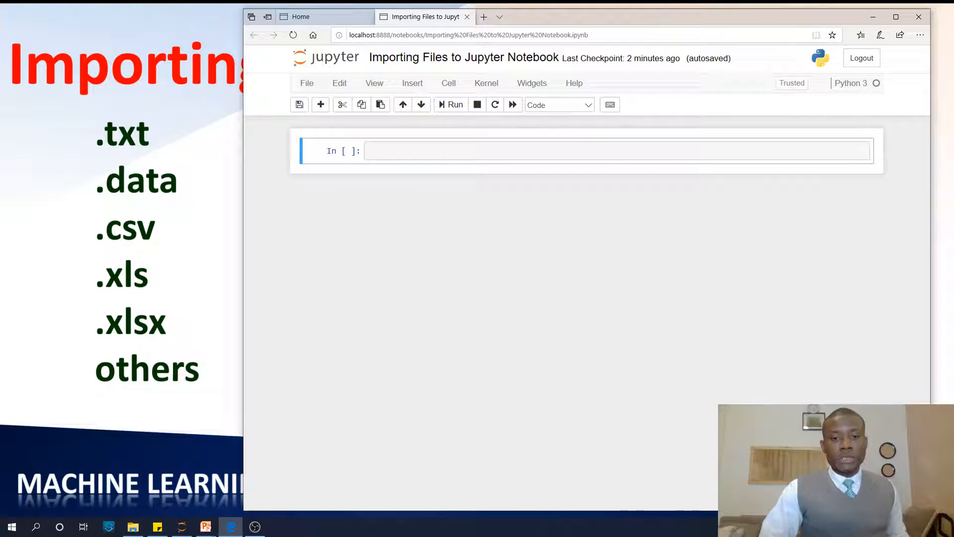
click(132, 527)
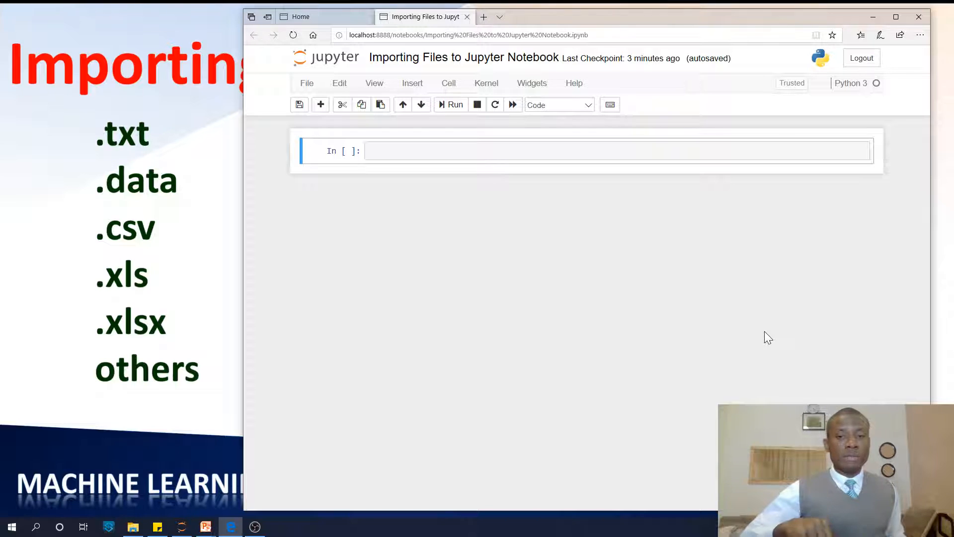
mouse_move(780, 353)
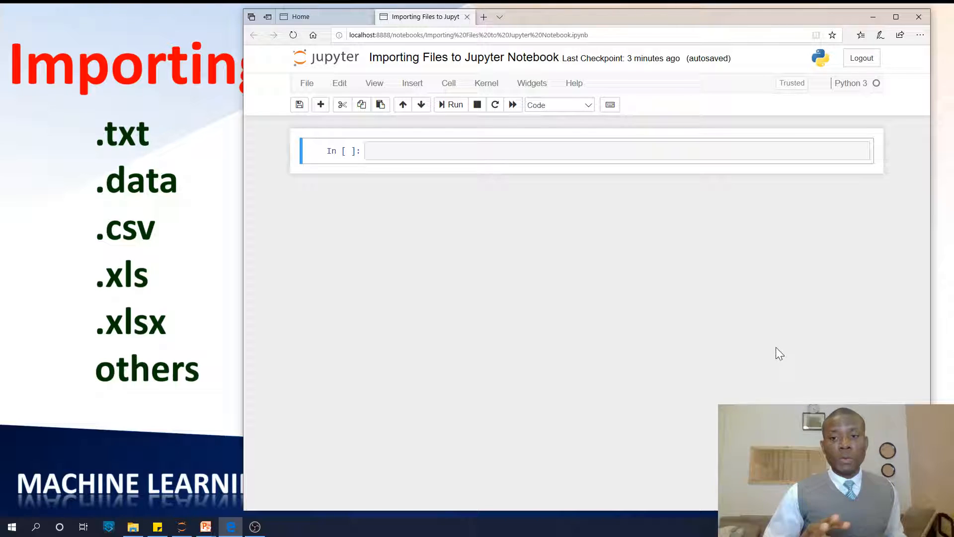
mouse_move(775, 354)
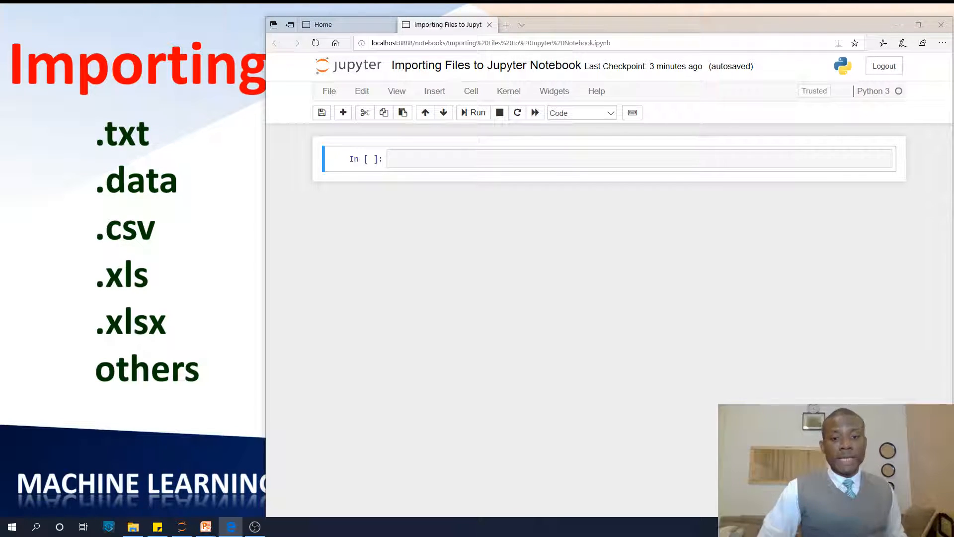
click(132, 526)
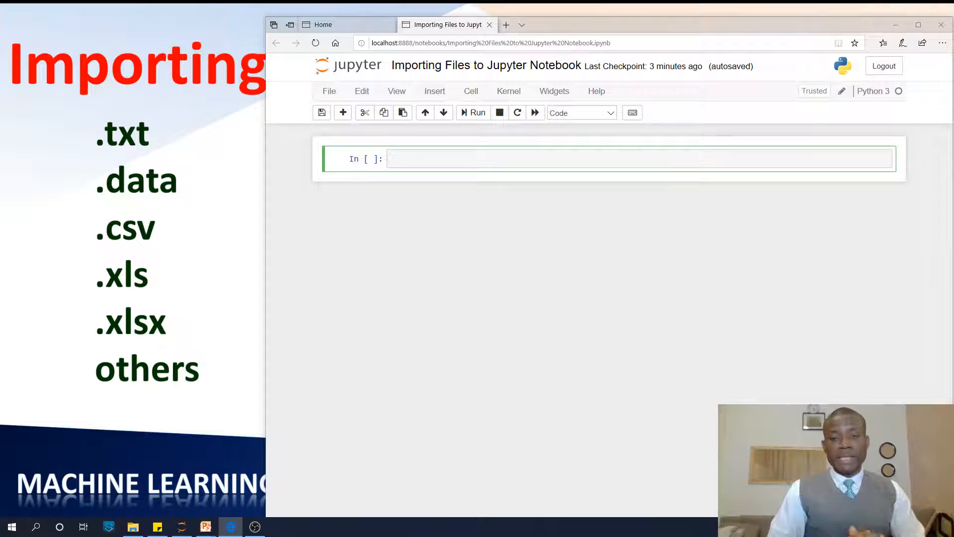
text(imp)
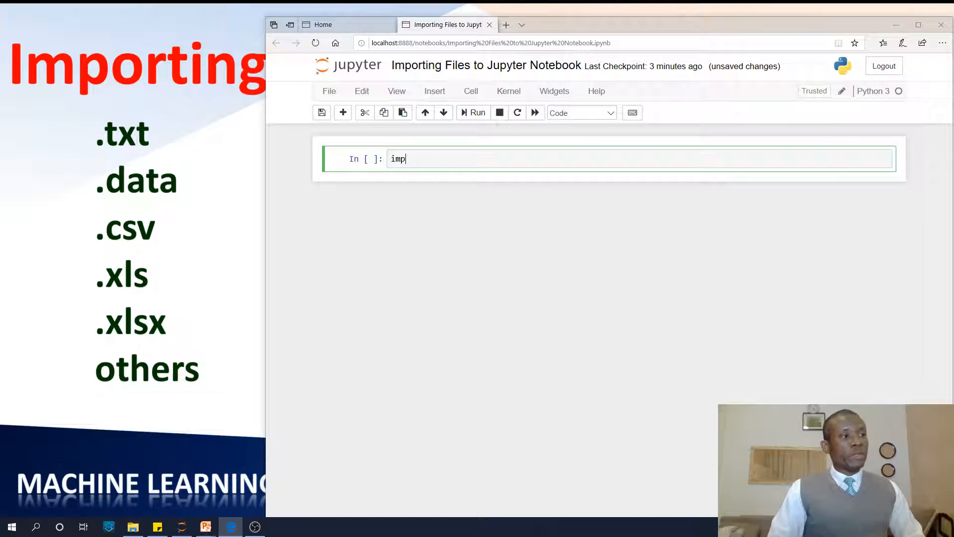
text(ort)
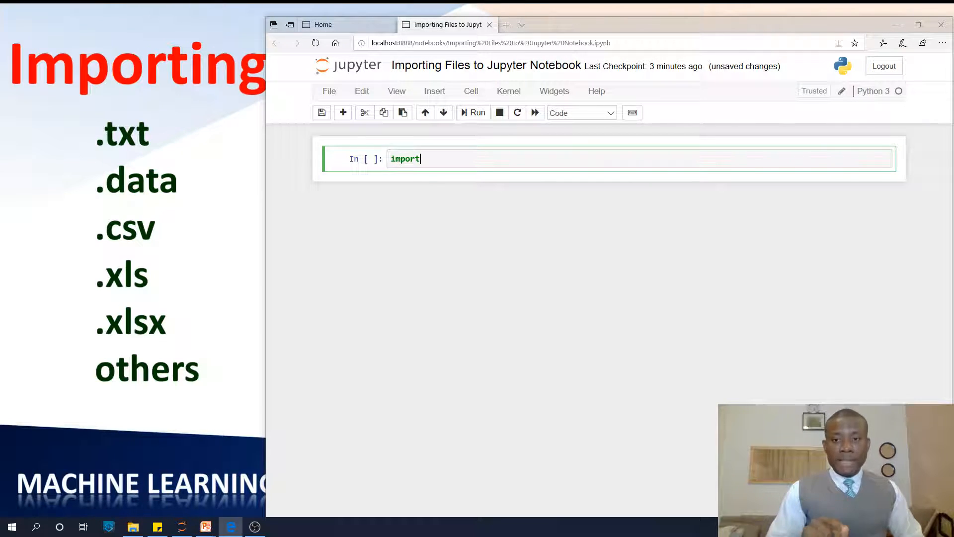
text(padn)
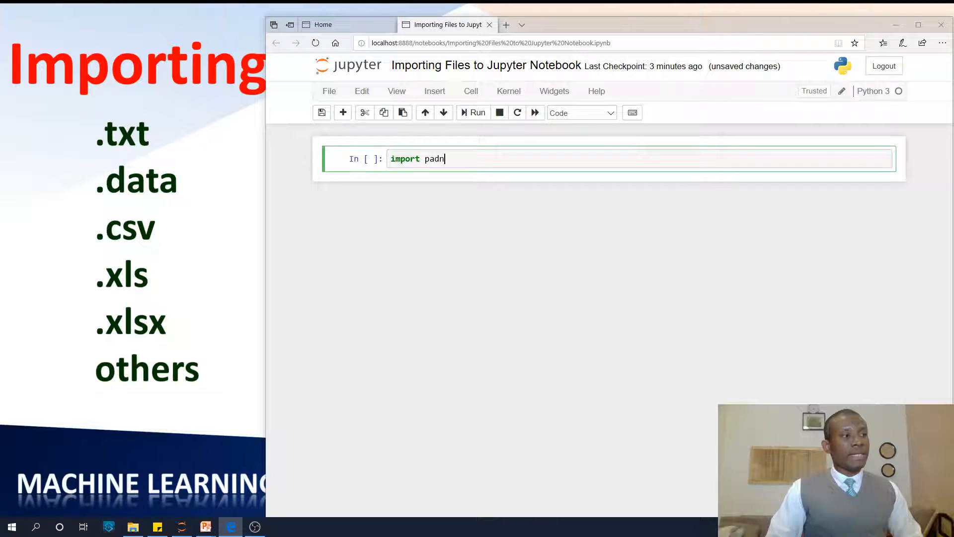
text(pandasa)
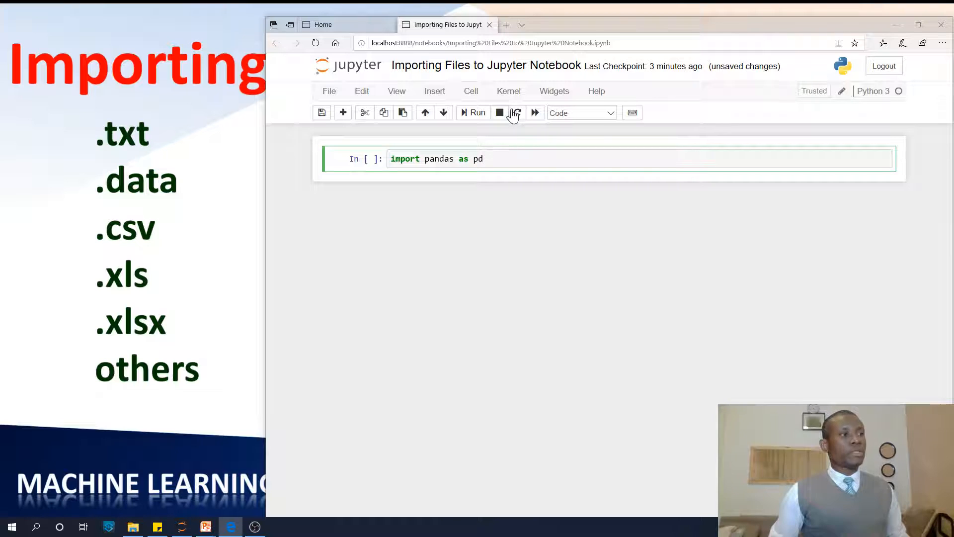
click(476, 112)
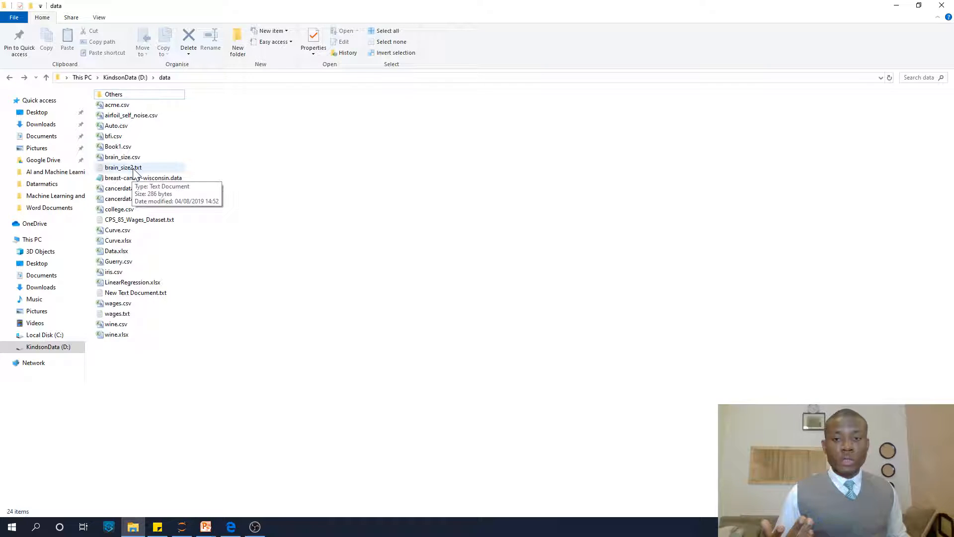
double_click(123, 168)
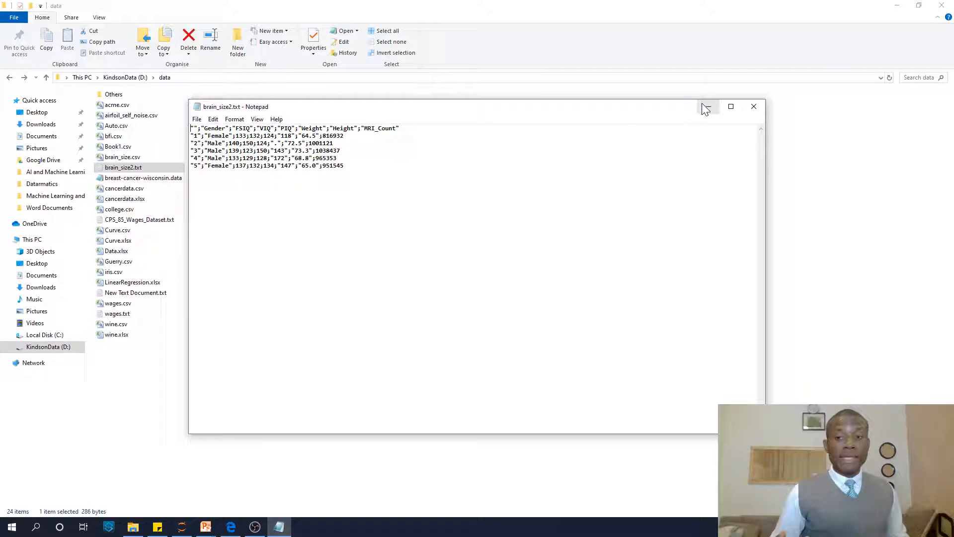
mouse_move(754, 107)
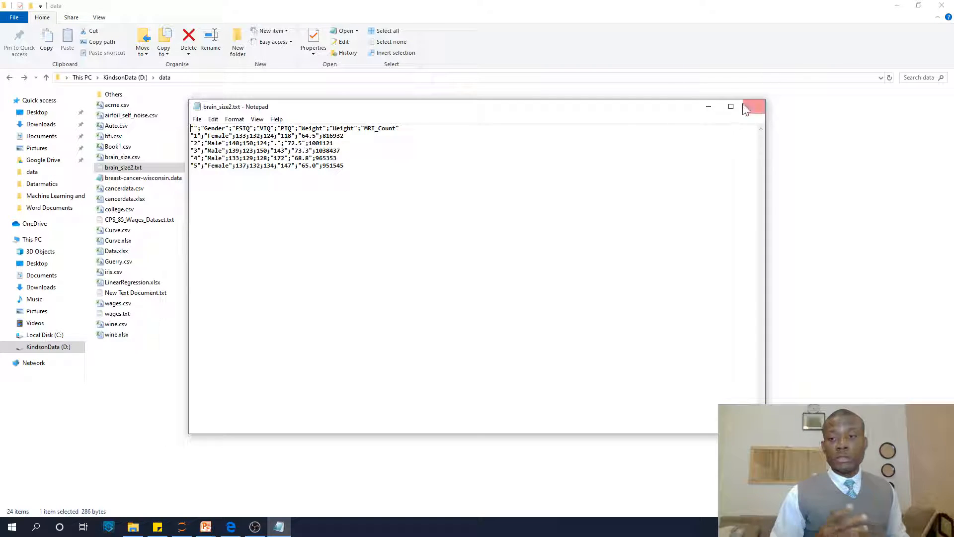
click(745, 106)
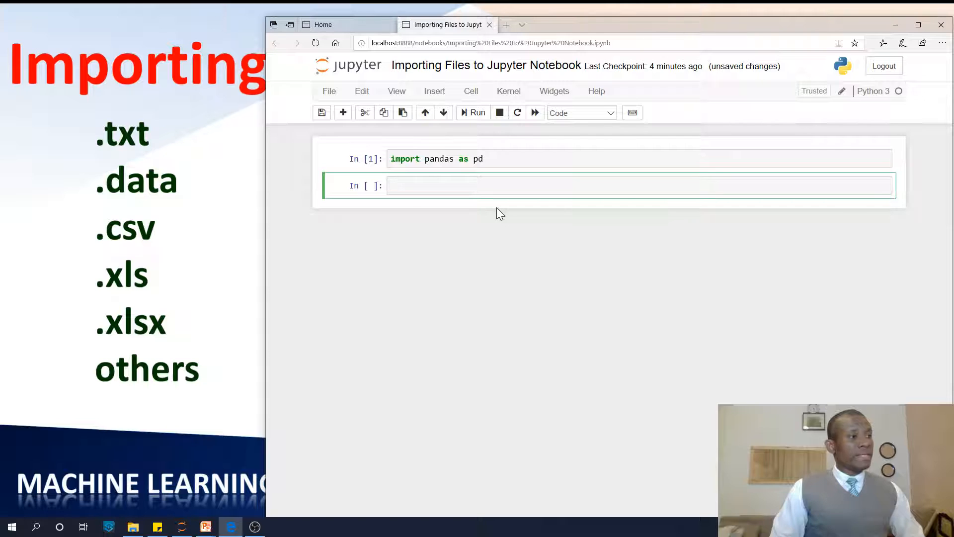
Step: Enter txtfile = pd.read_table('D:/data/brain_size2.txt') in the second cell, without running it
text(txtf)
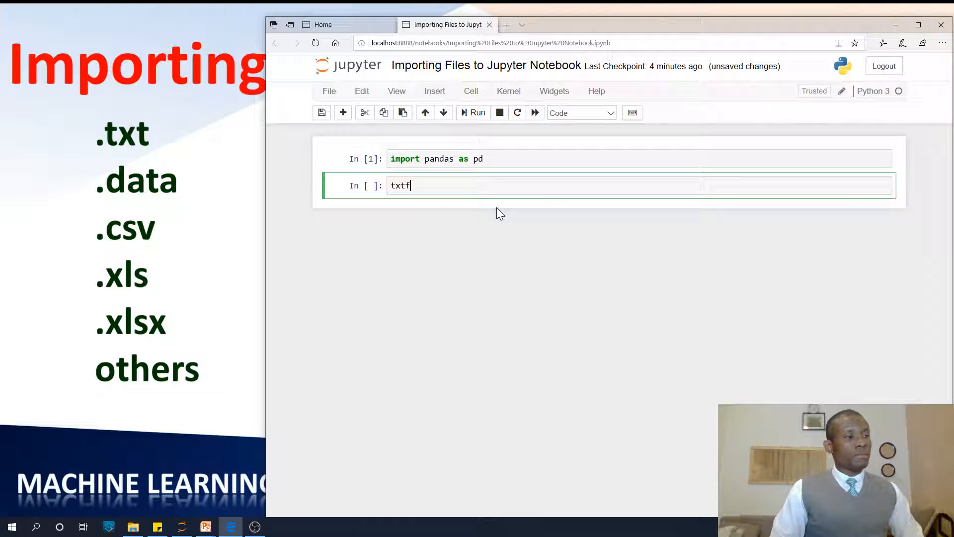
text(ile)
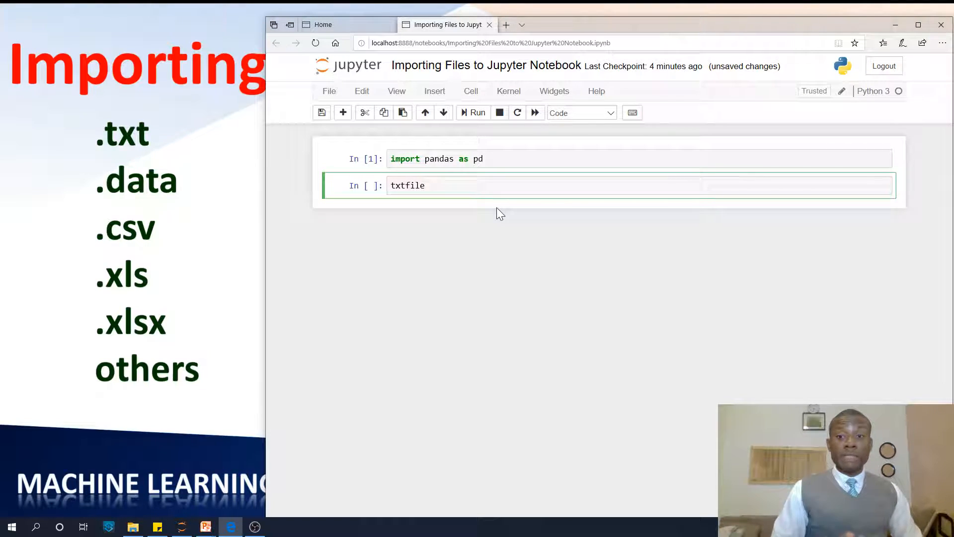
text(=)
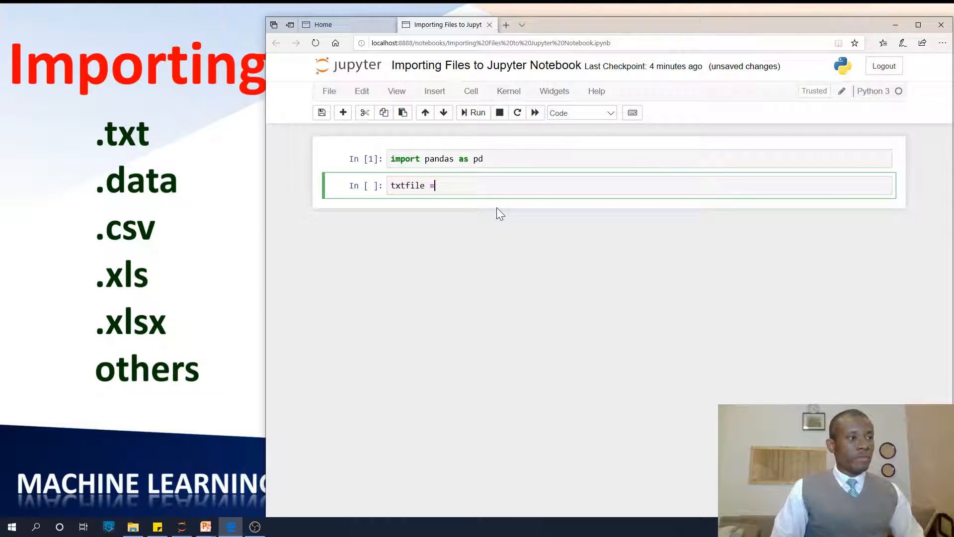
text(pd.e)
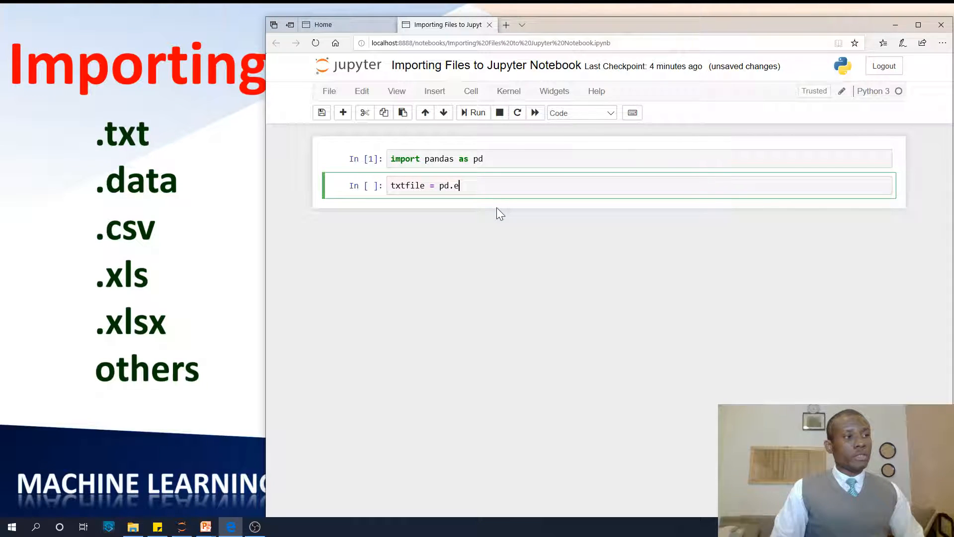
text(read_)
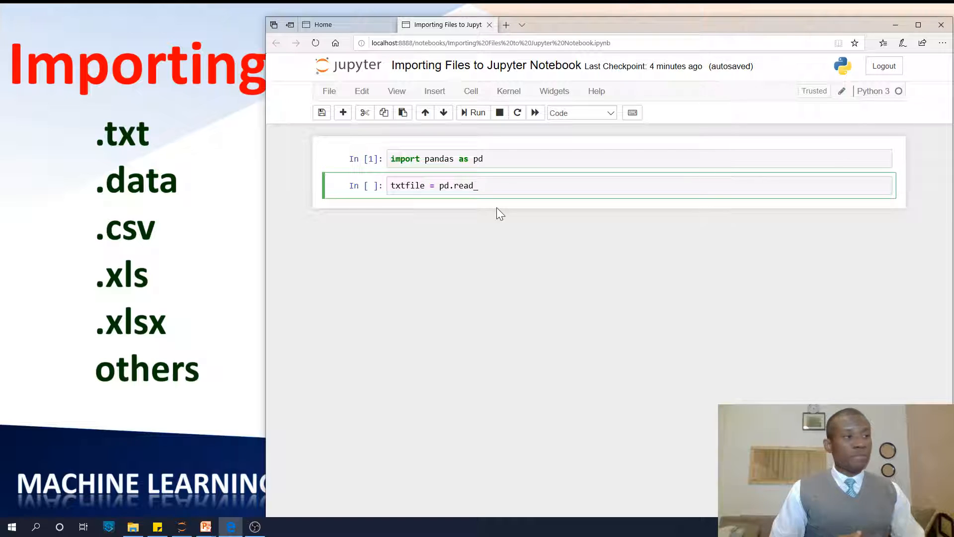
text(t)
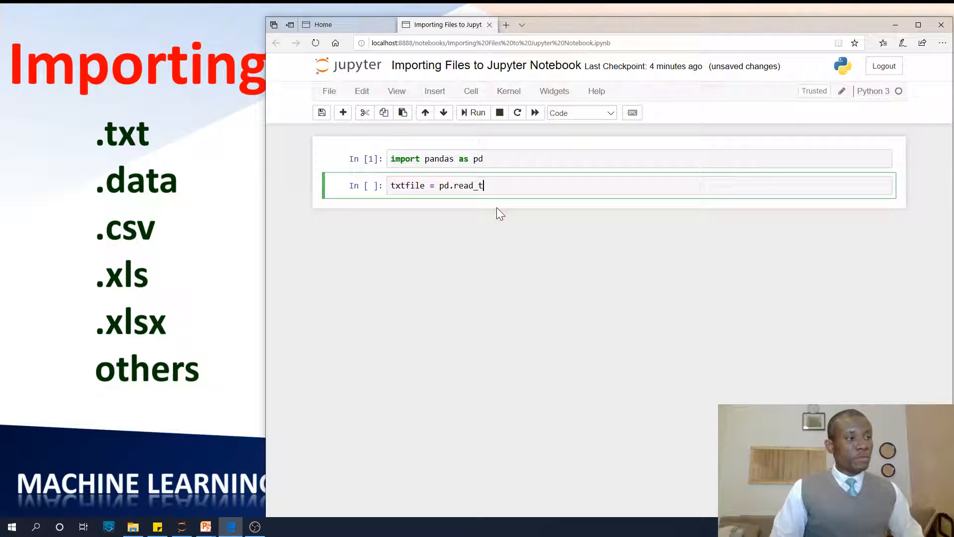
text(a)
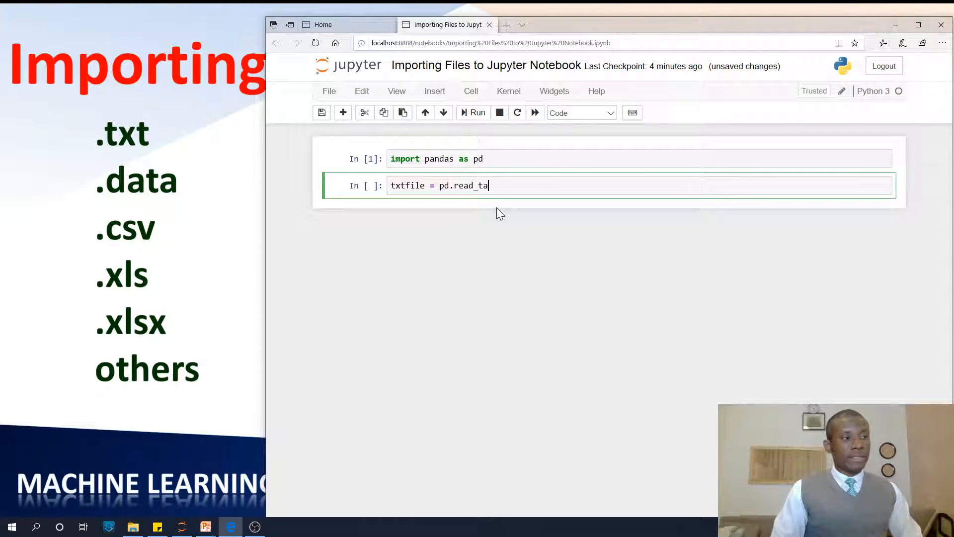
text(ble)
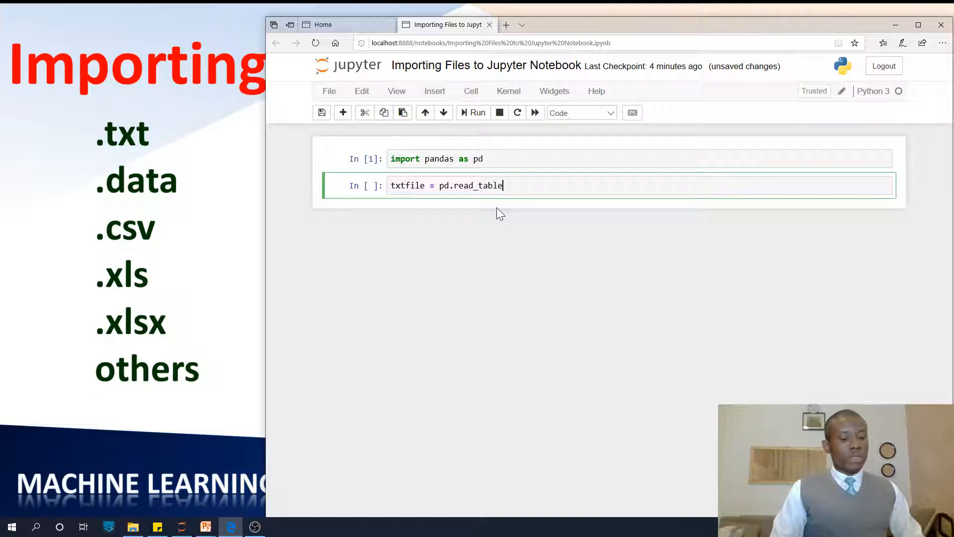
text(())
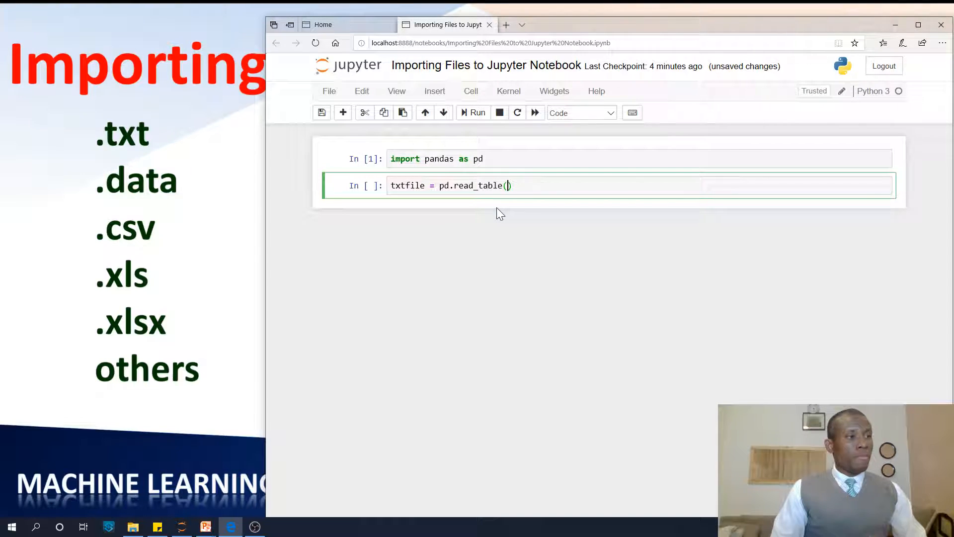
text(;)
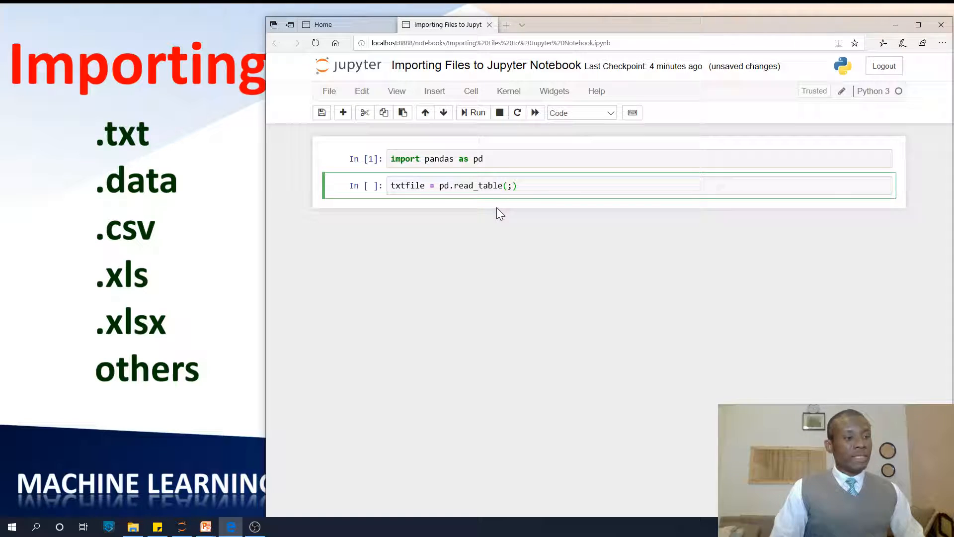
text('')
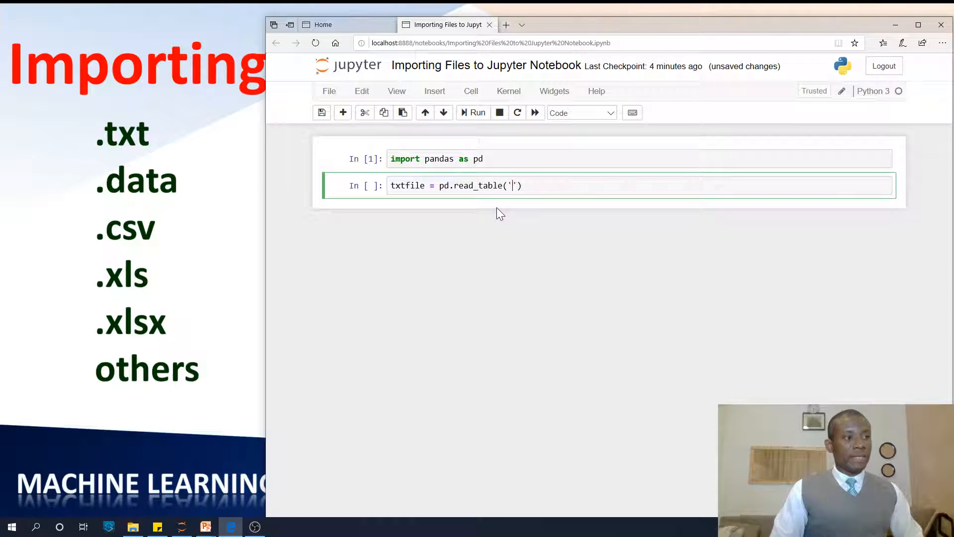
text(D)
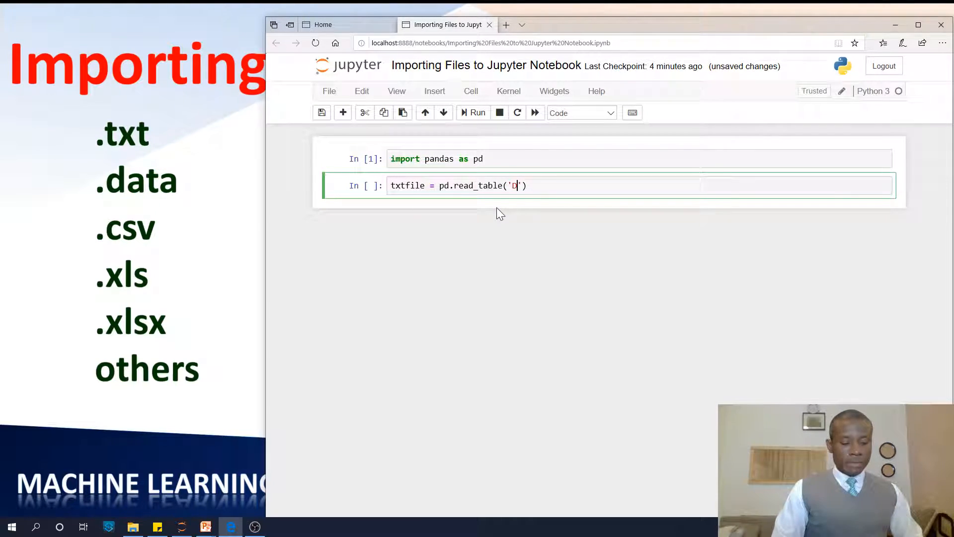
text(:/data)
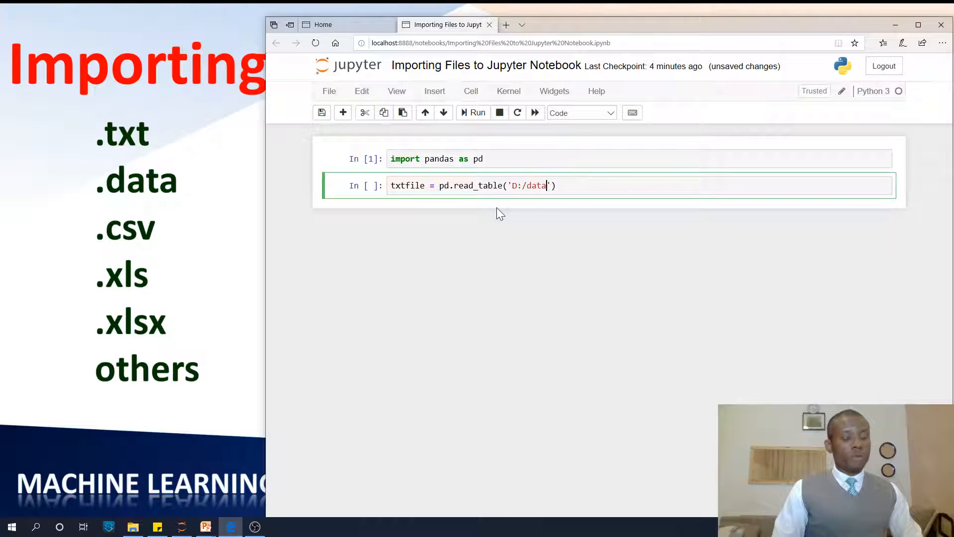
text(/bra)
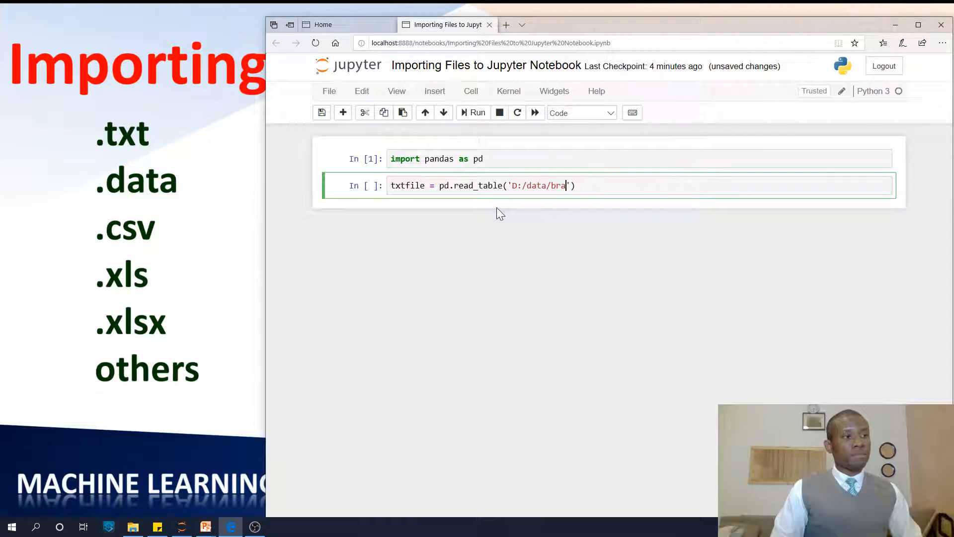
text(in_sis)
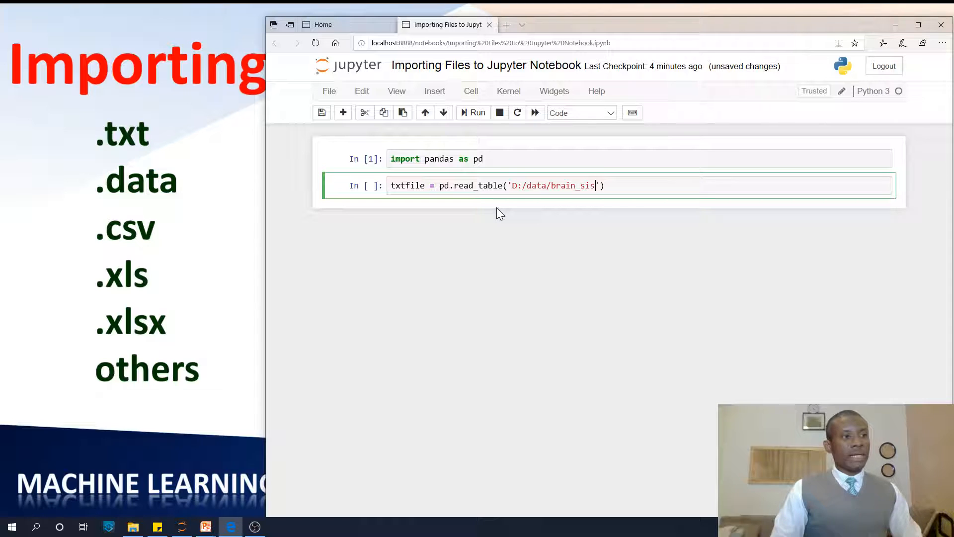
text(z)
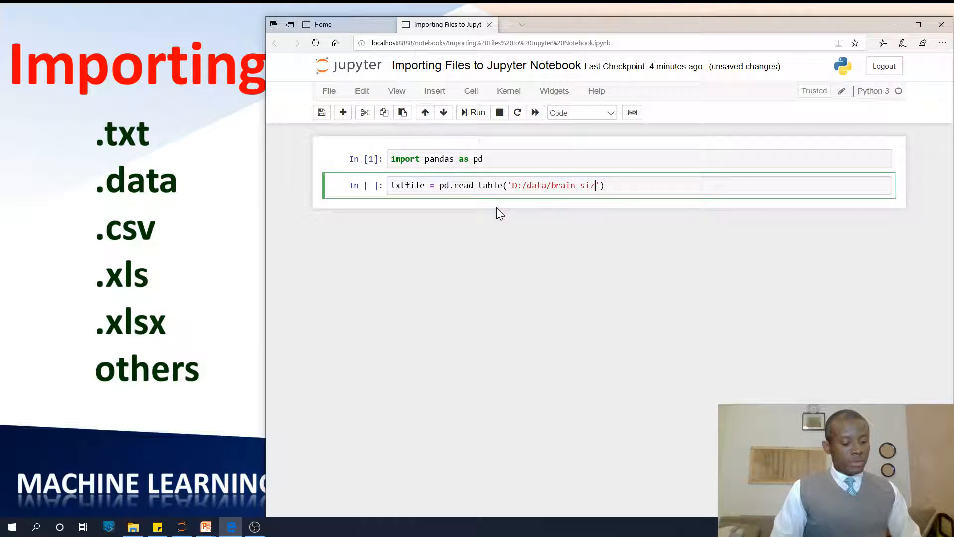
text(e2.txt)
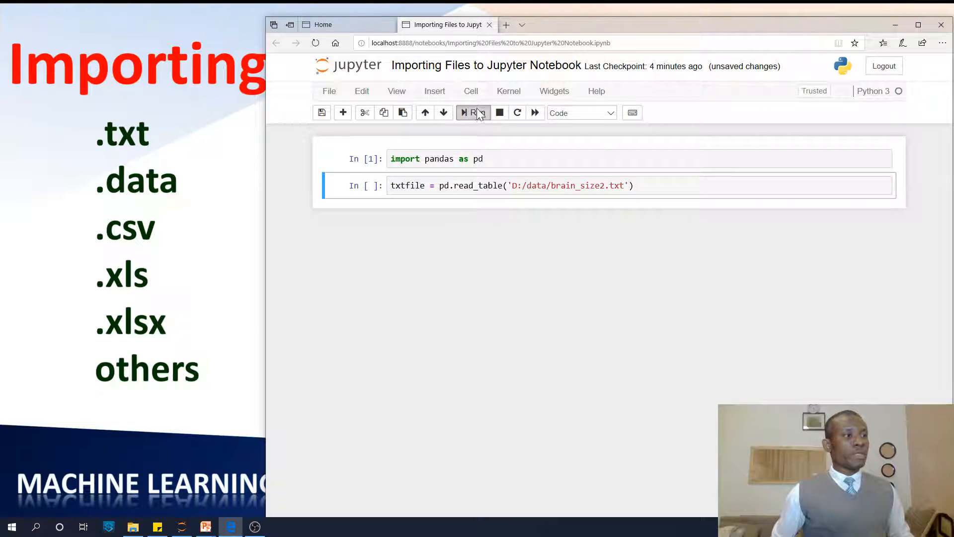
Step: Run the read_table cell, then display txtfile as one semicolon-joined column
click(477, 113)
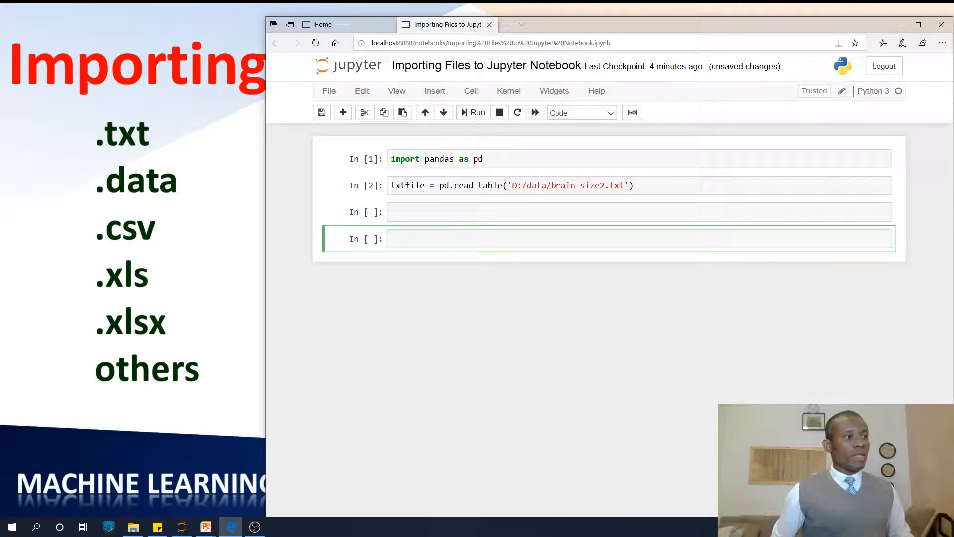
text(txtf)
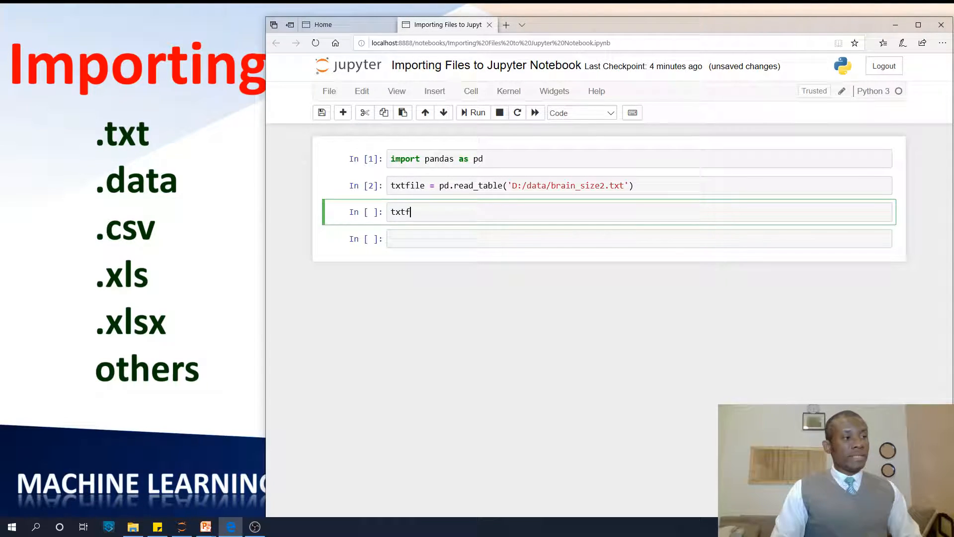
text(ile)
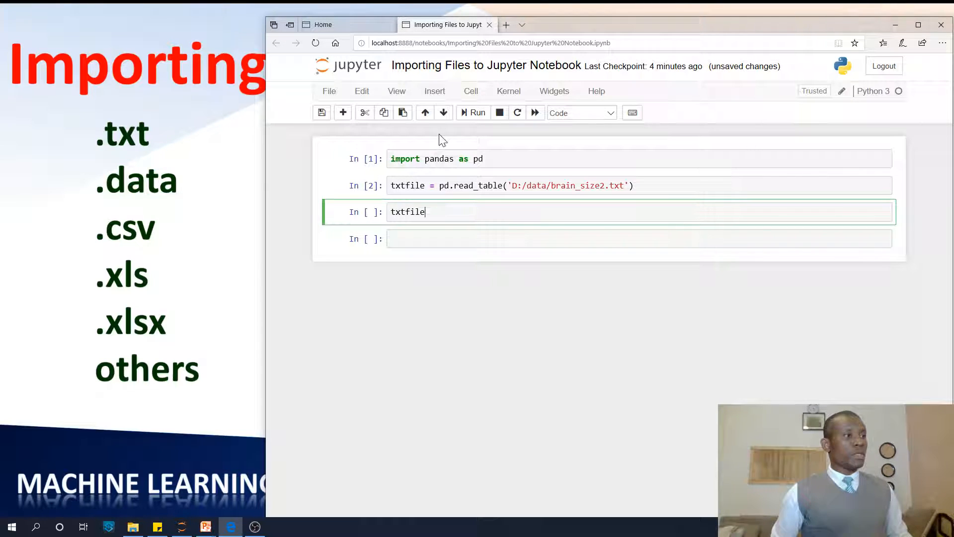
click(476, 113)
text(, )
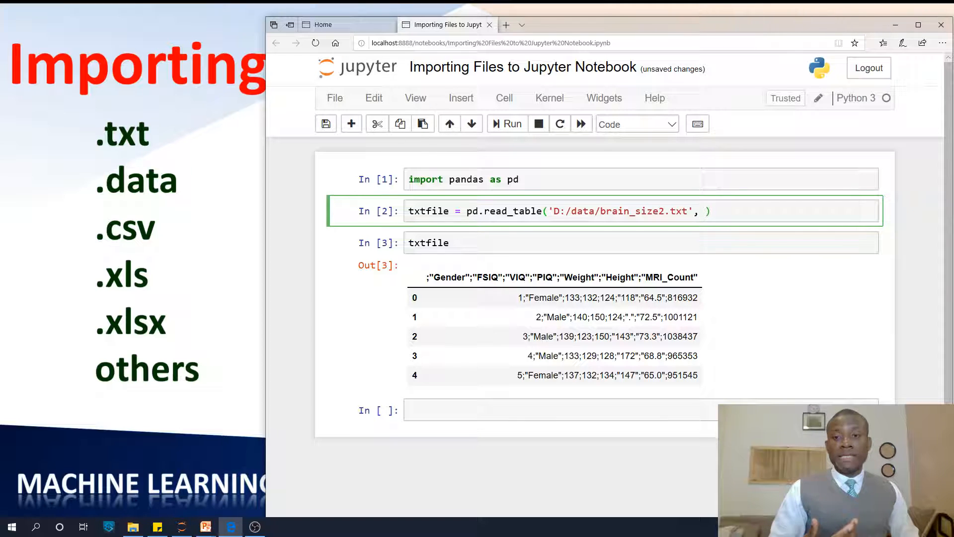
Step: Add sep=';' to read_table and rerun both cells to get Gender, FSIQ, Weight, Height columns
text(sep=)
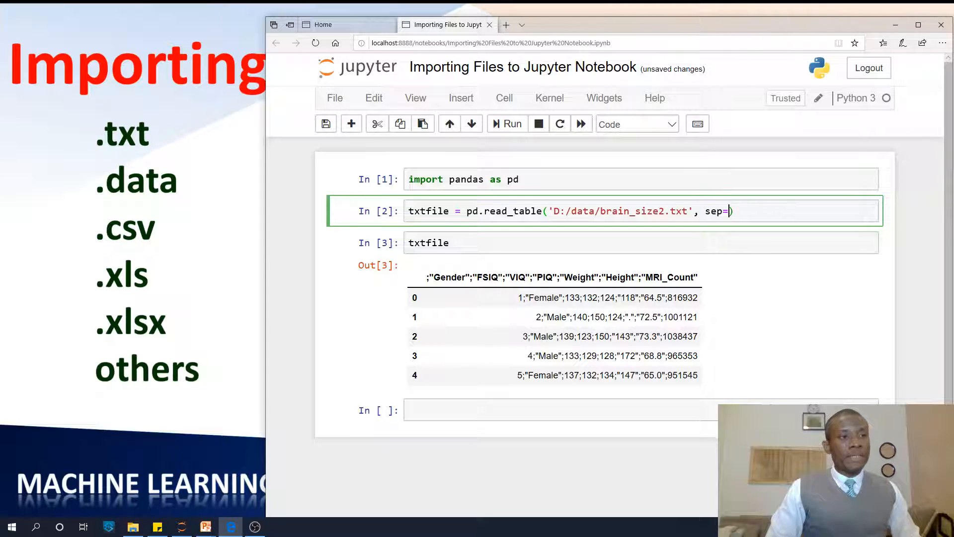
text(')
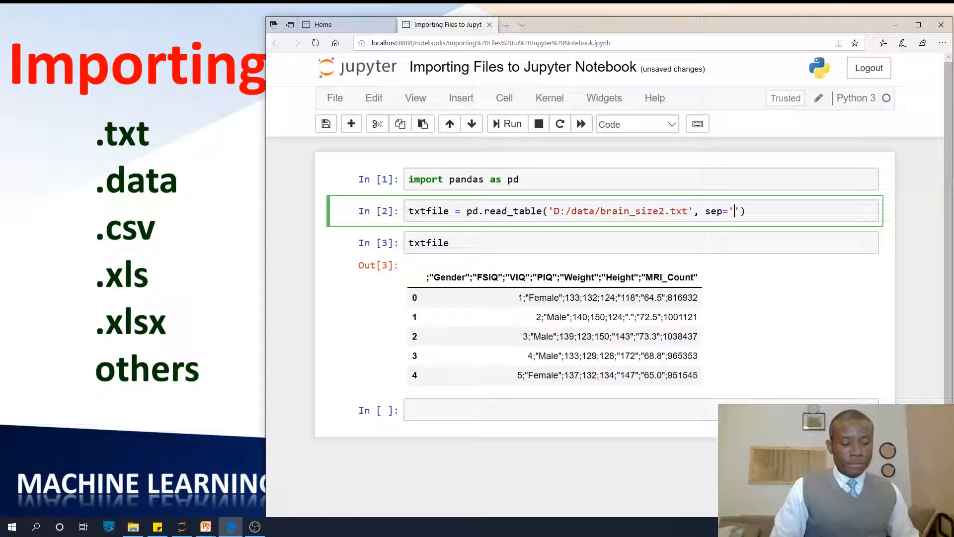
text(;)
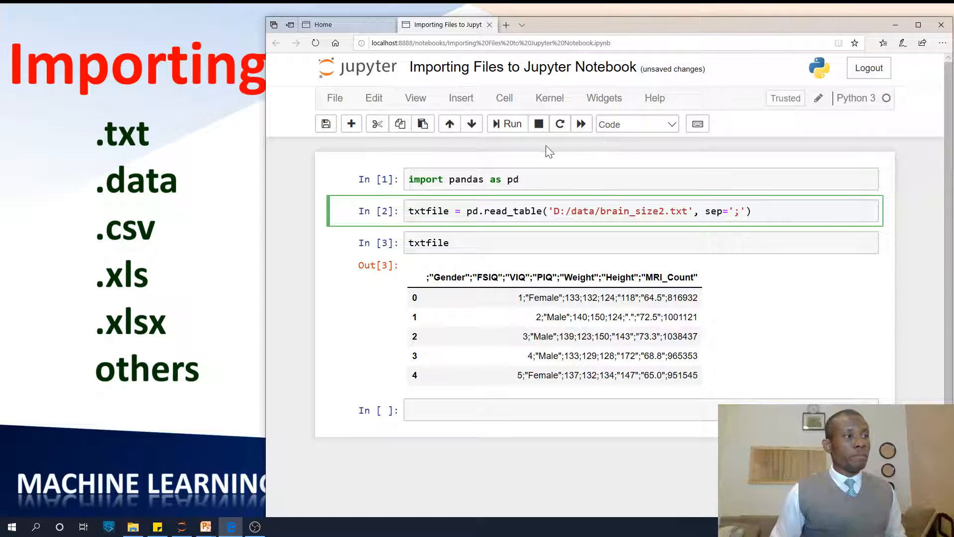
click(506, 124)
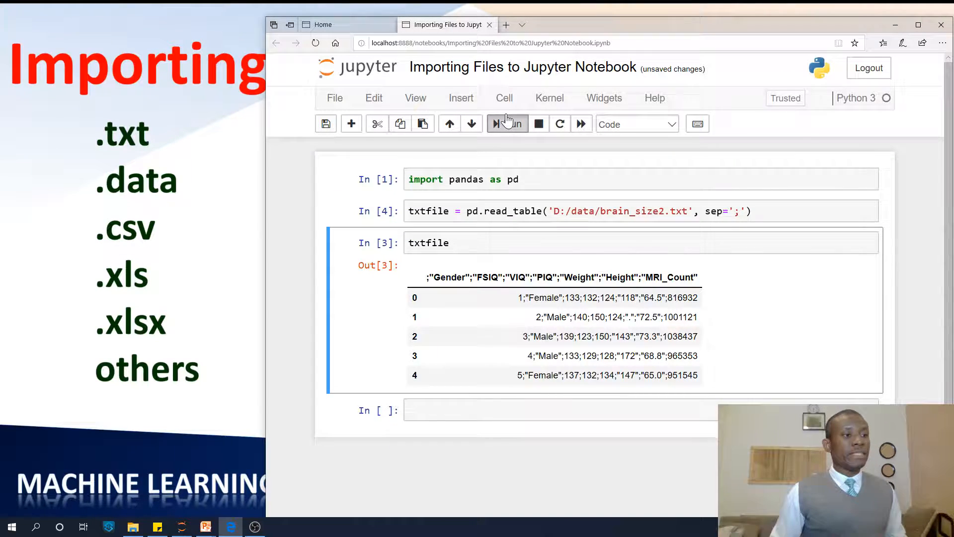
click(507, 123)
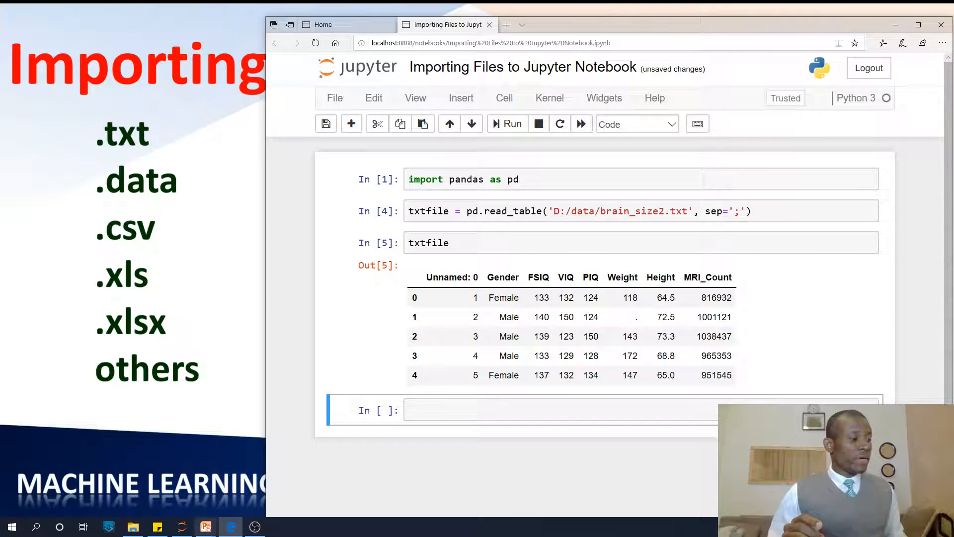
click(132, 526)
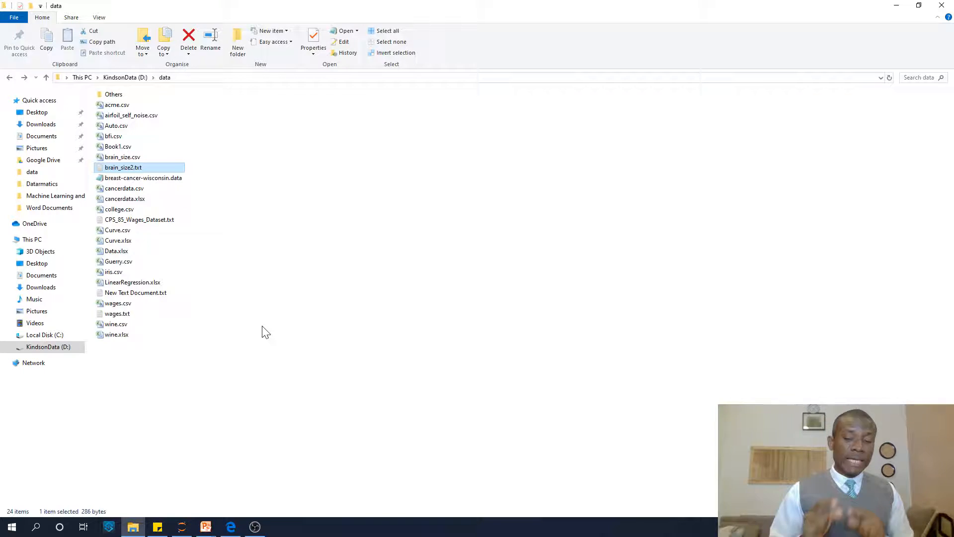
mouse_move(148, 176)
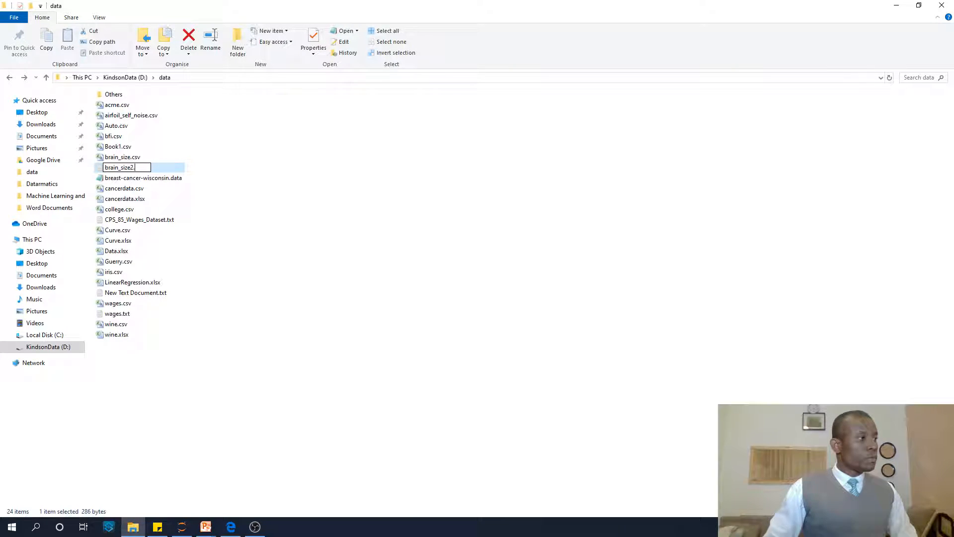
Step: Confirm the brain_size2.csv file name and select acme.csv
key(enter)
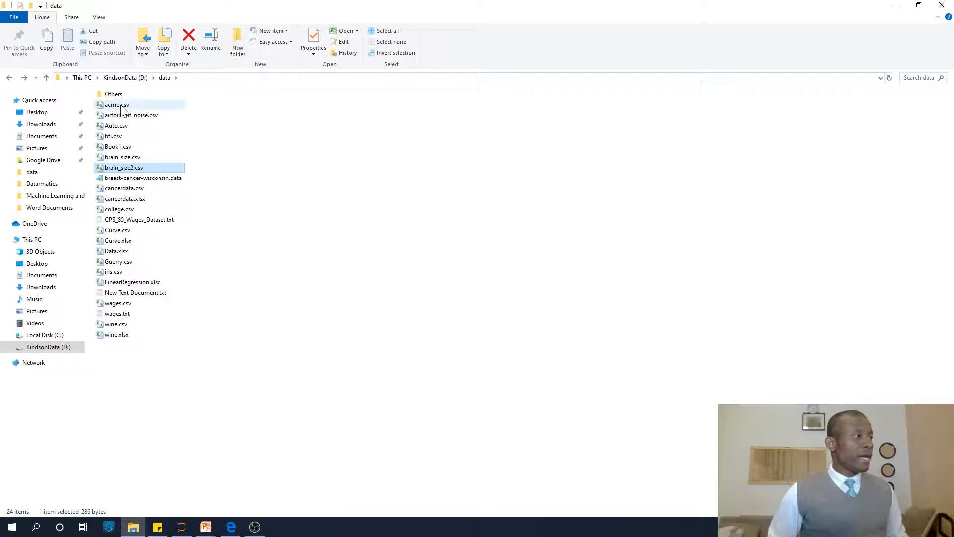
click(117, 104)
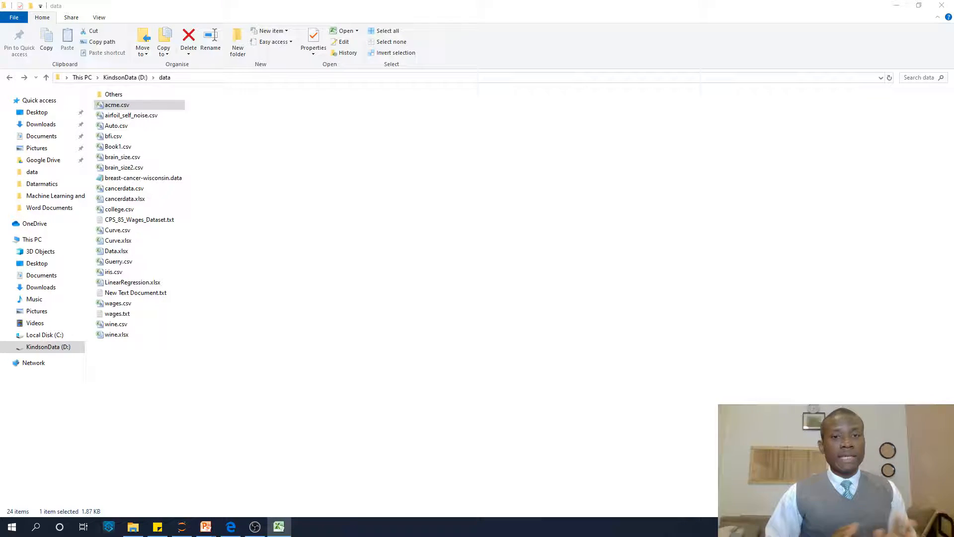
double_click(116, 104)
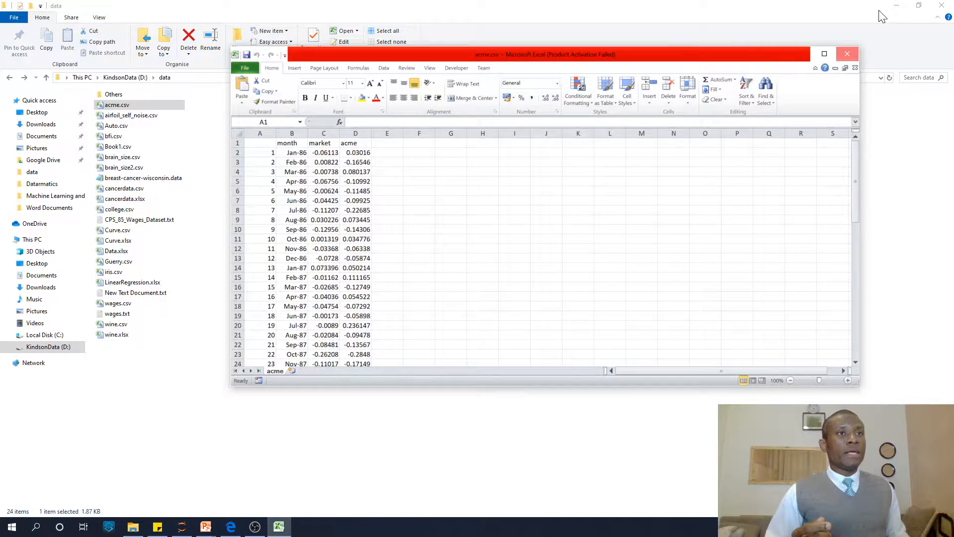
click(847, 54)
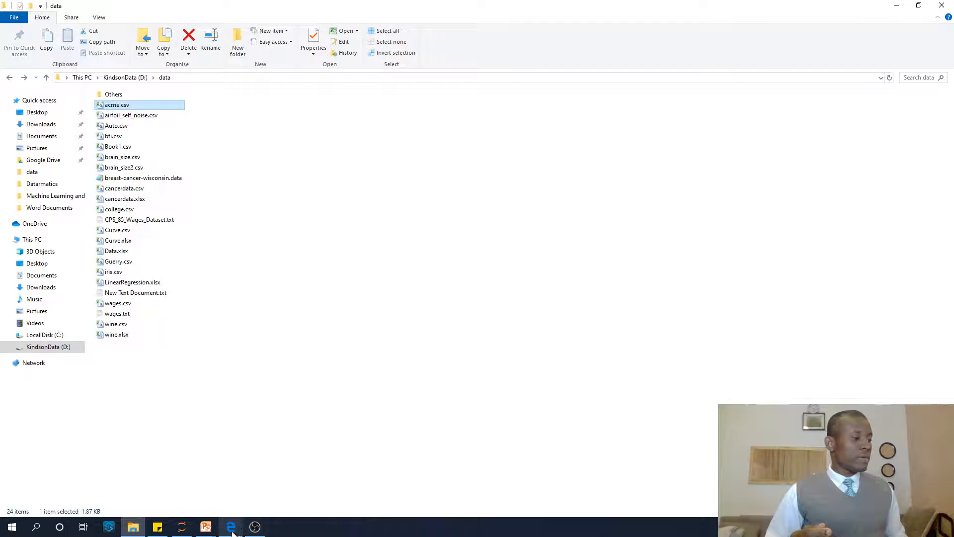
Step: Write csvfile = pd.read_csv('D:/data/acme.csv') in a new notebook cell
click(230, 526)
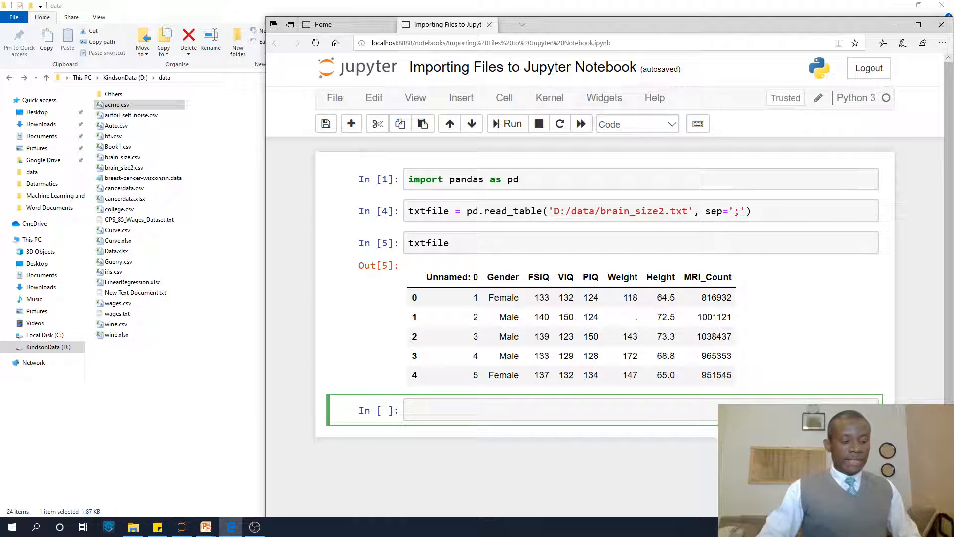
text(csv)
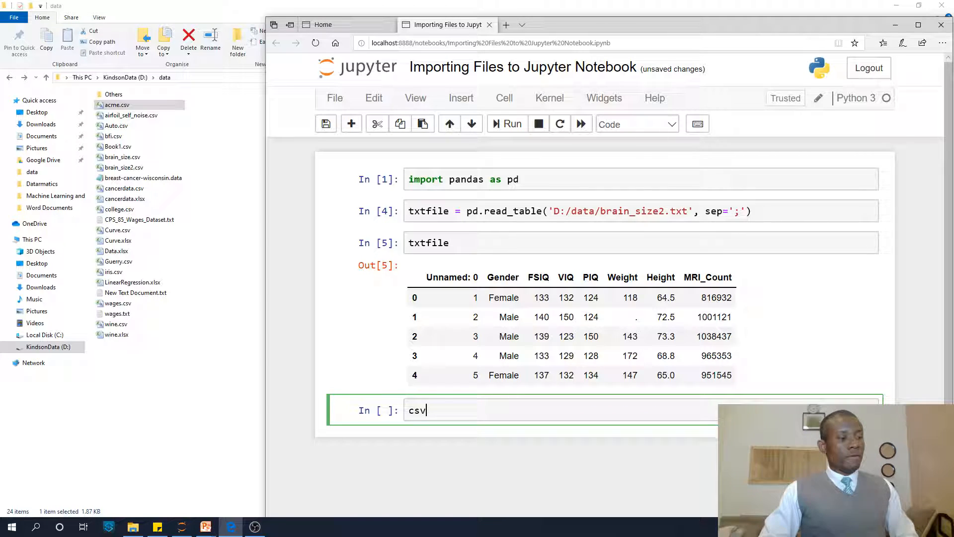
text(file = a)
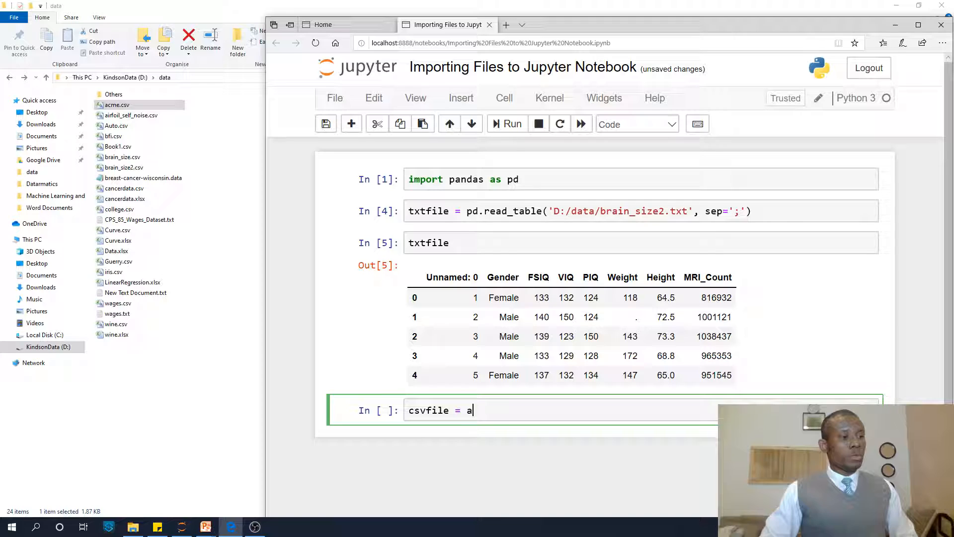
text(pd.r)
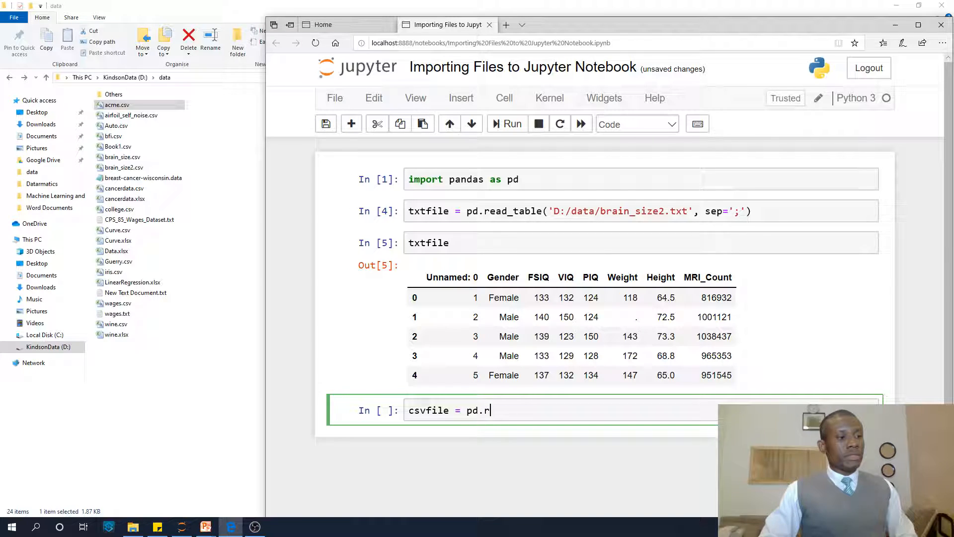
text(ead_cs)
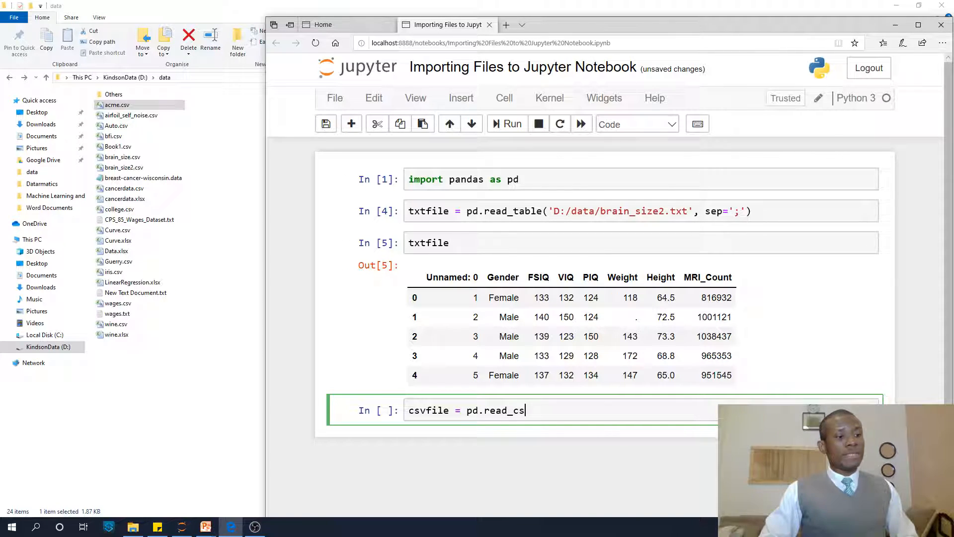
text(v(''))
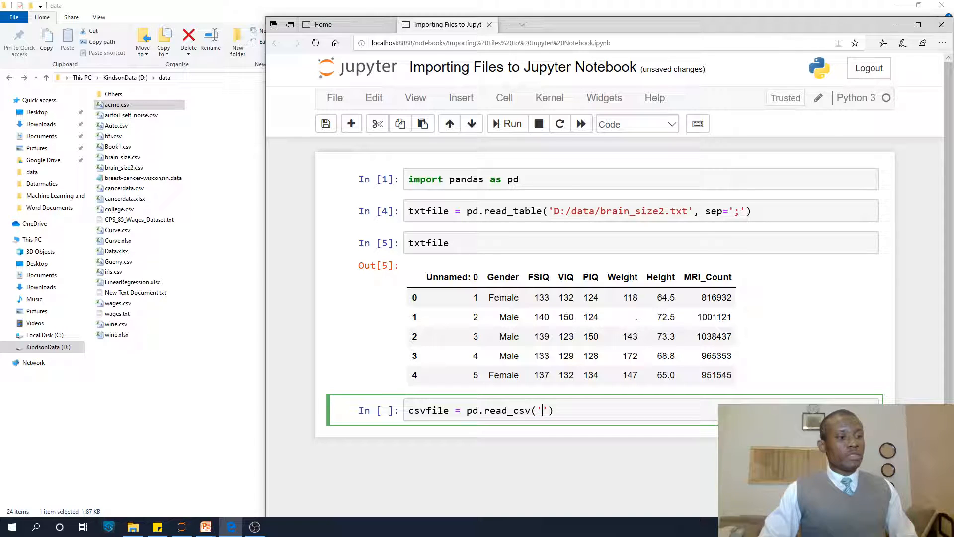
text(D)
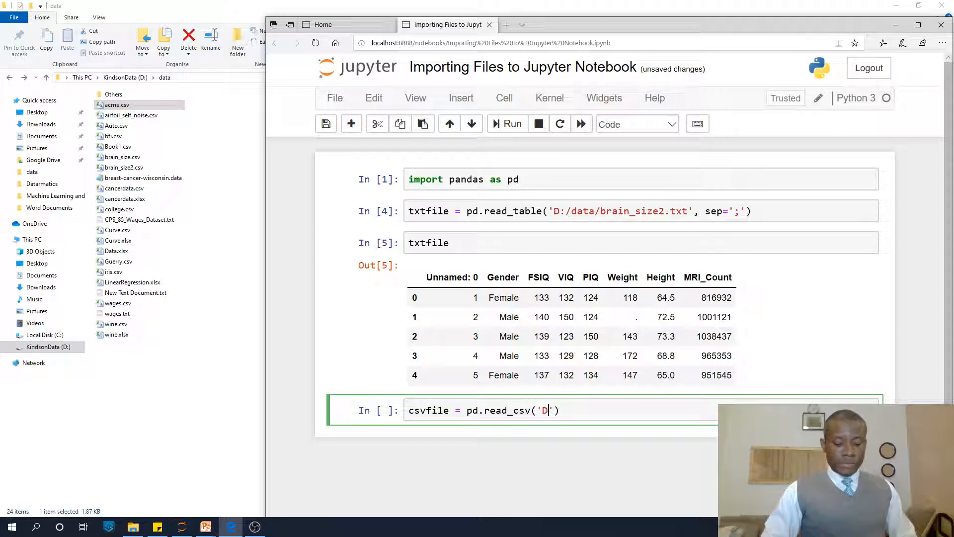
text(:/data)
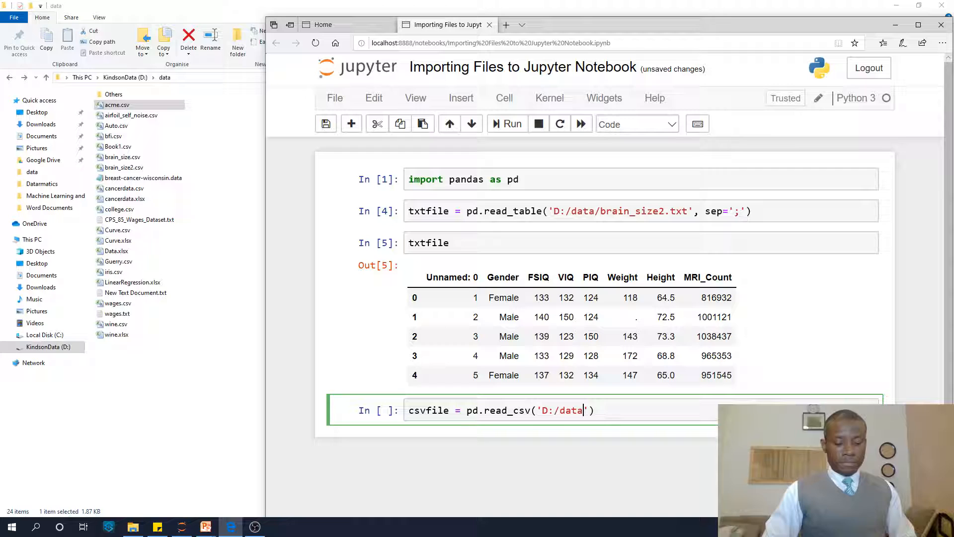
text(/acme.cs)
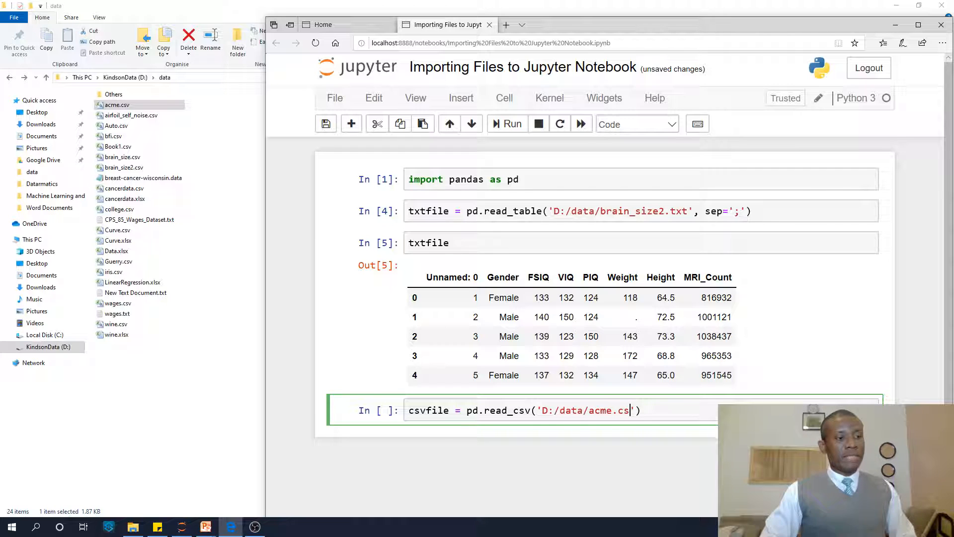
text(v)
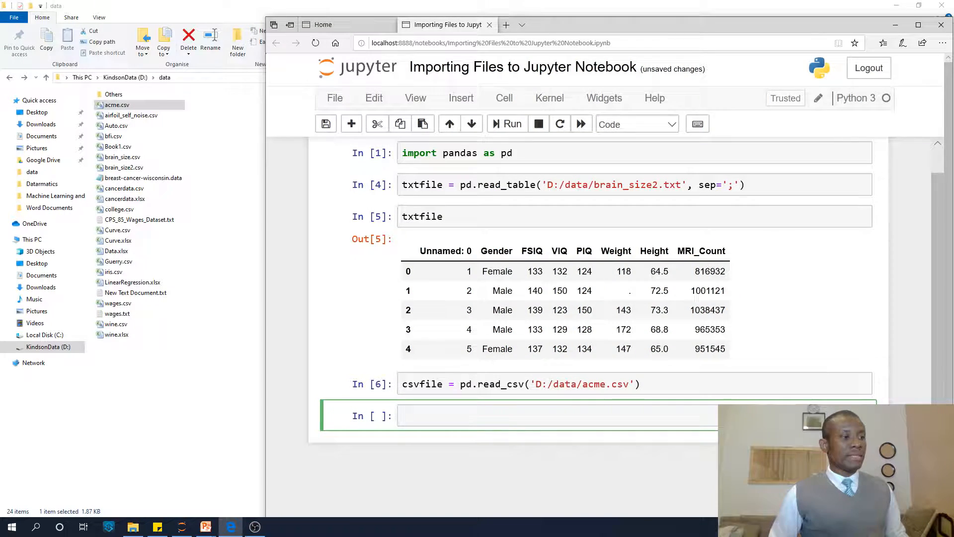
Step: Display csvfile in a new cell, showing the acme month and return rows
text(cs)
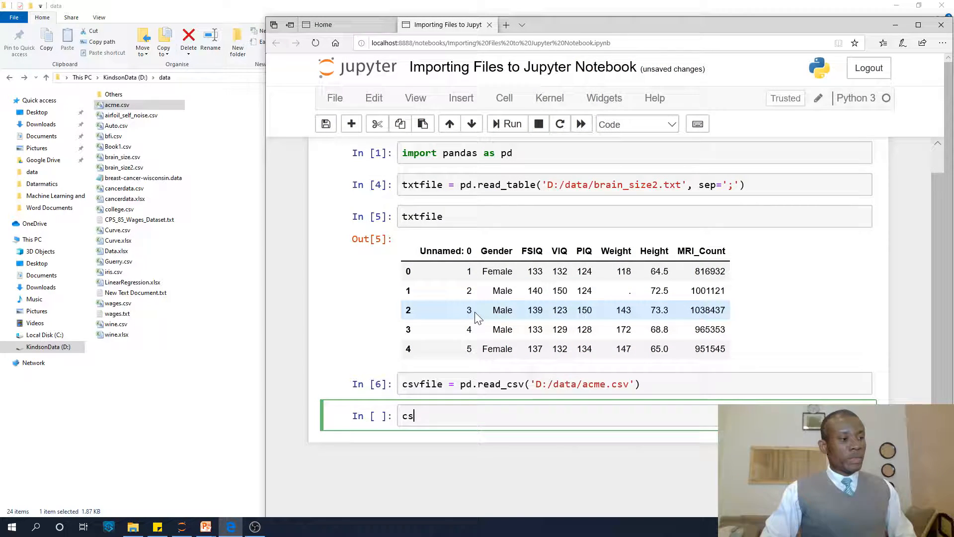
text(vfile)
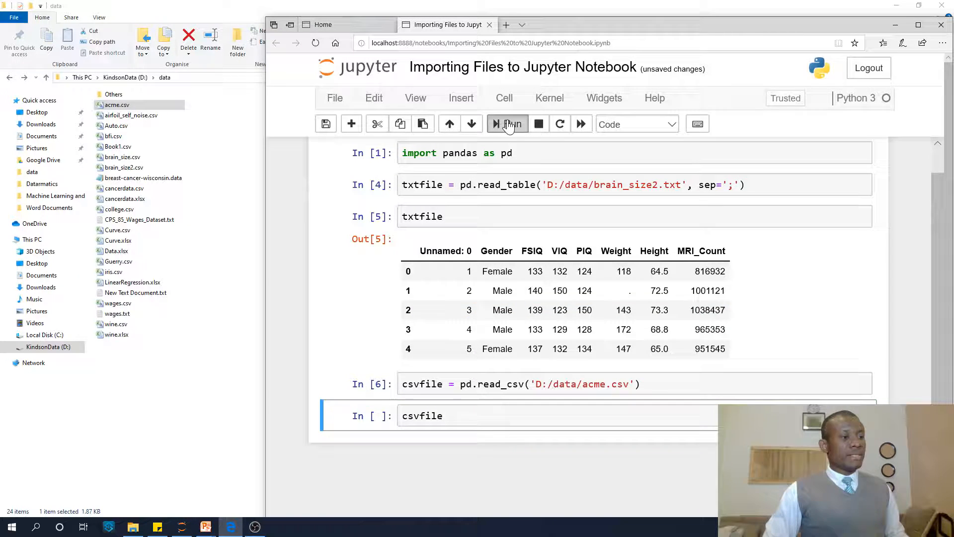
click(508, 124)
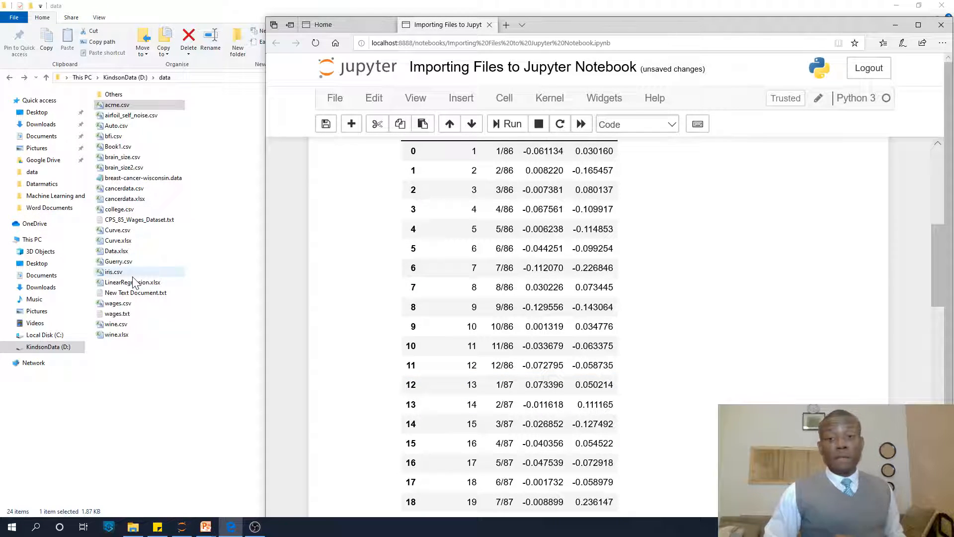
click(117, 230)
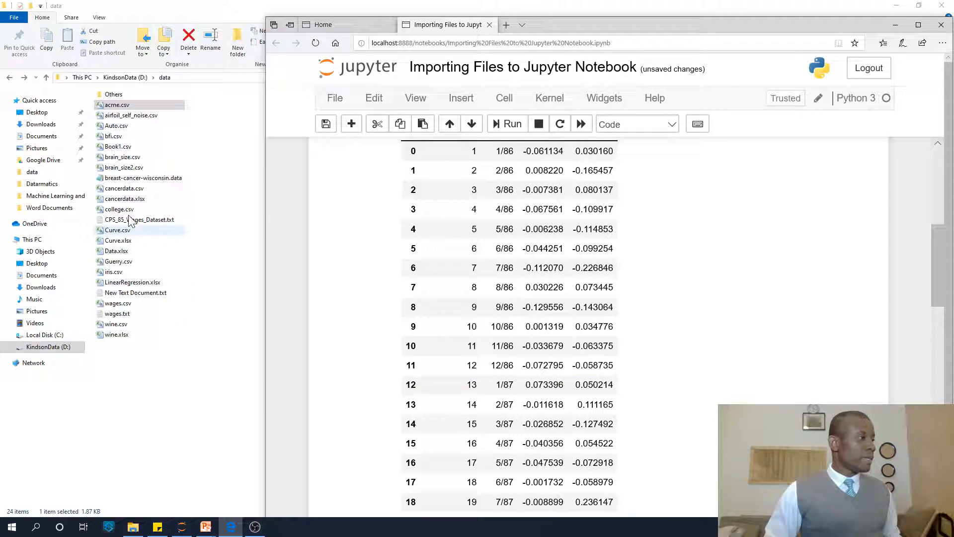
click(118, 240)
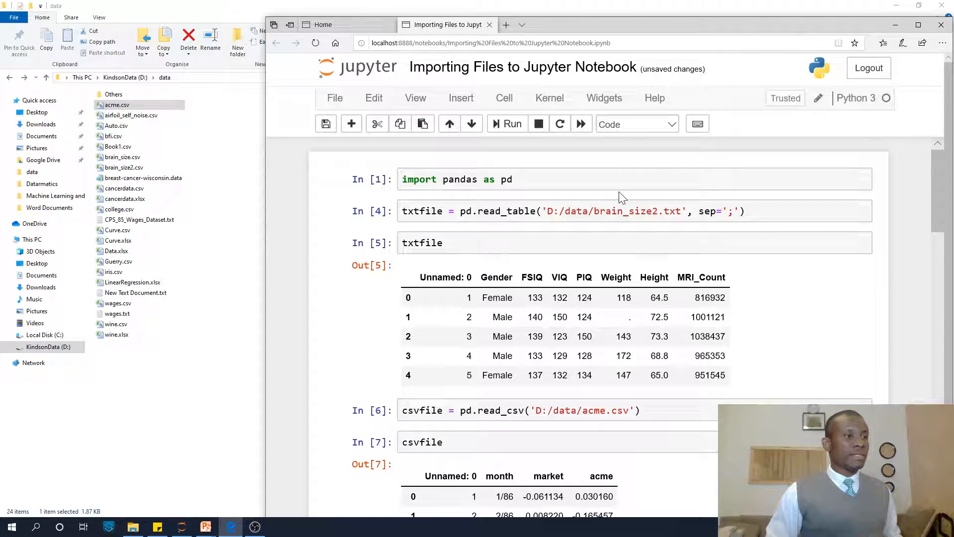
scroll(down, 3)
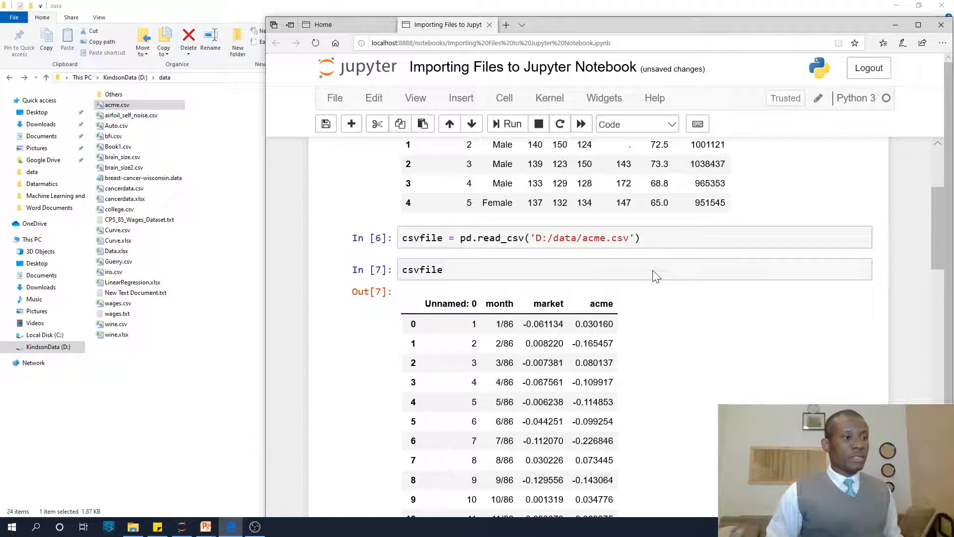
click(520, 237)
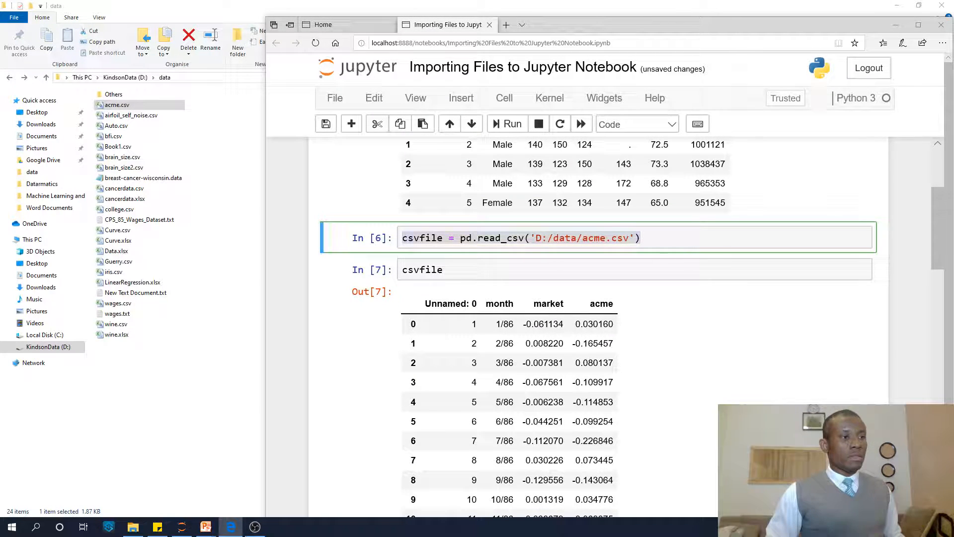
Step: Edit the read_csv path, removing acme.csv so it can become Curve.csv
click(520, 237)
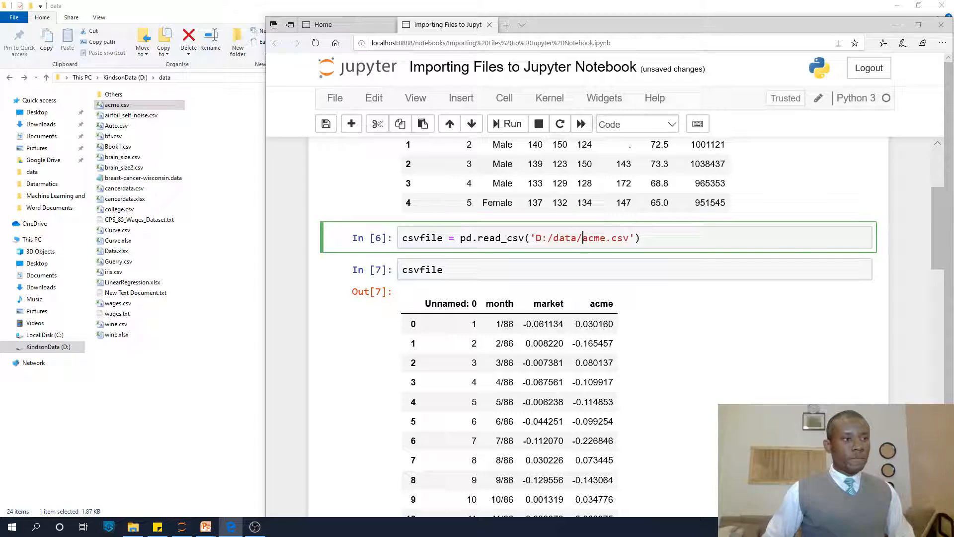
key(Backspace)
text(Curv)
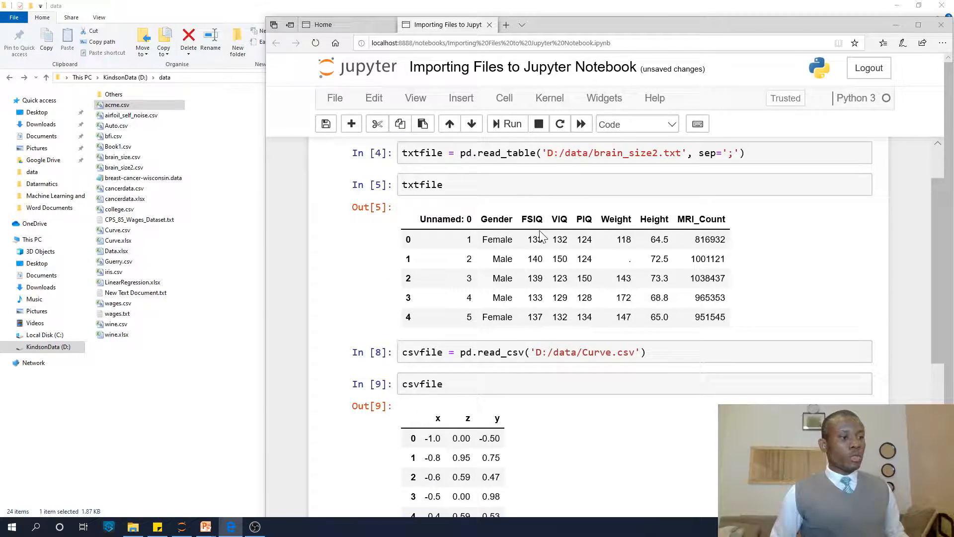
scroll(down, 3)
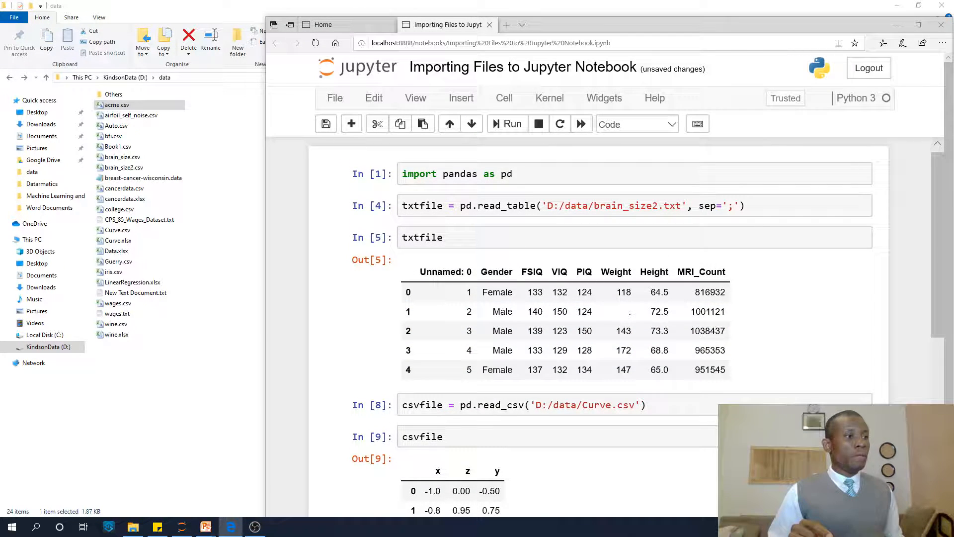
right_click(572, 206)
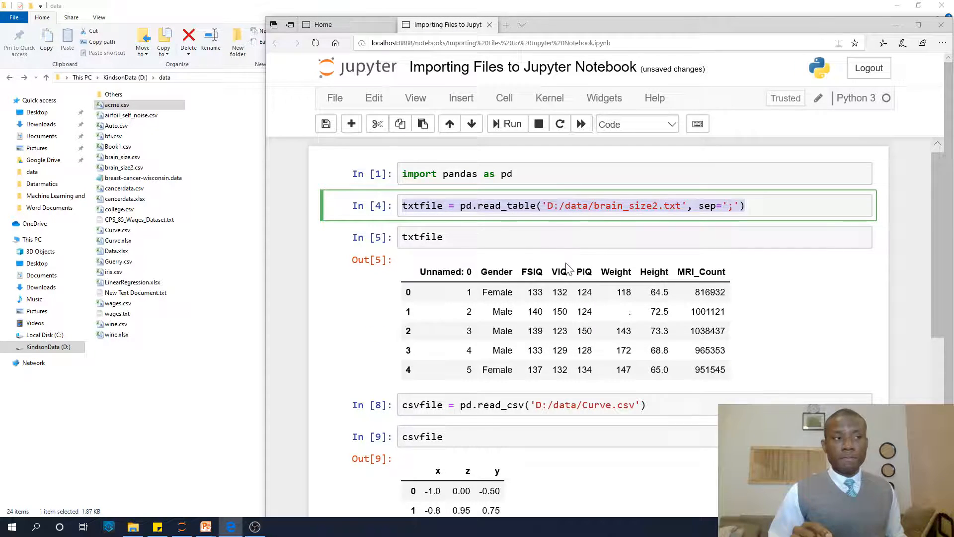
Step: Paste the brain_size2.txt read_table line into the last cell as datafile, run it, and fix the closing quote
scroll(down, 3)
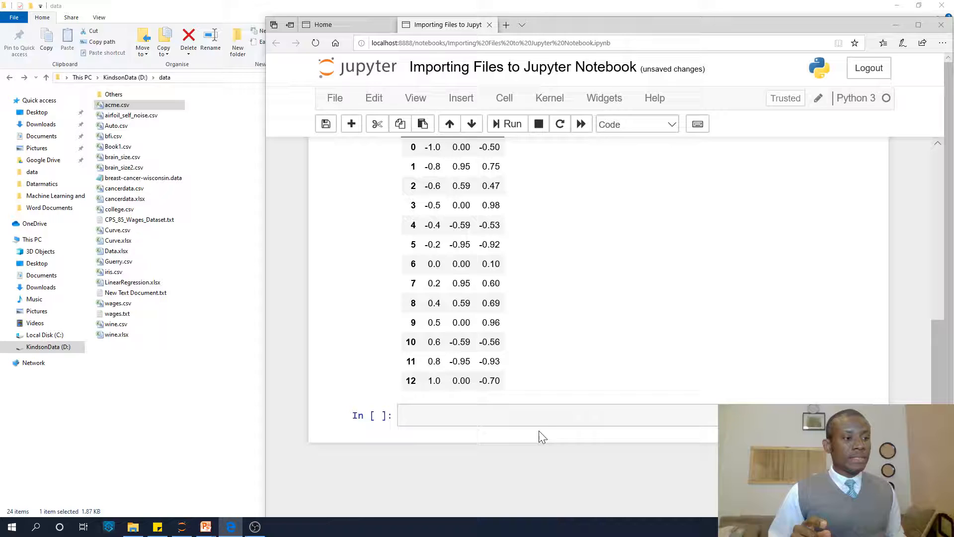
text(txtfile = pd.read_table('D:/data/brain_size2.txt', sep=)
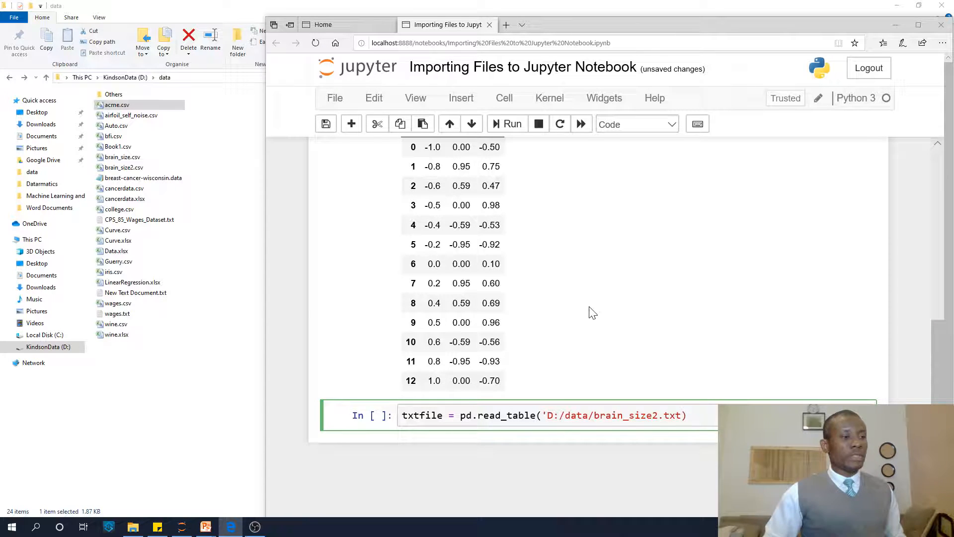
click(420, 415)
text(data)
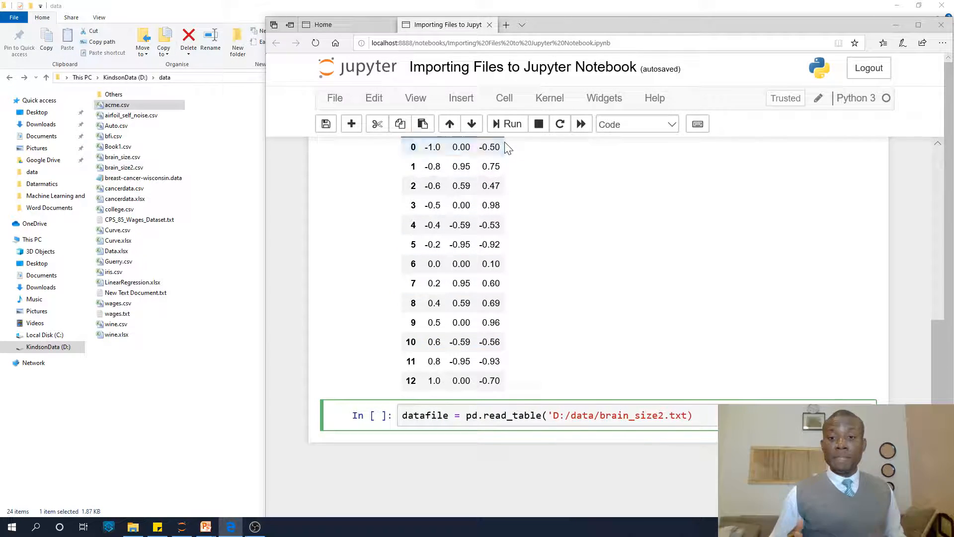
click(507, 124)
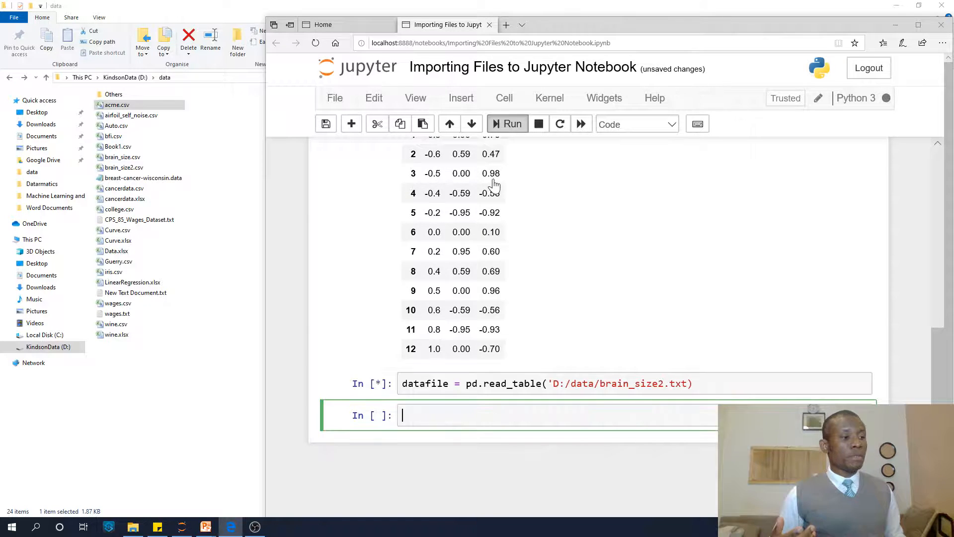
click(507, 124)
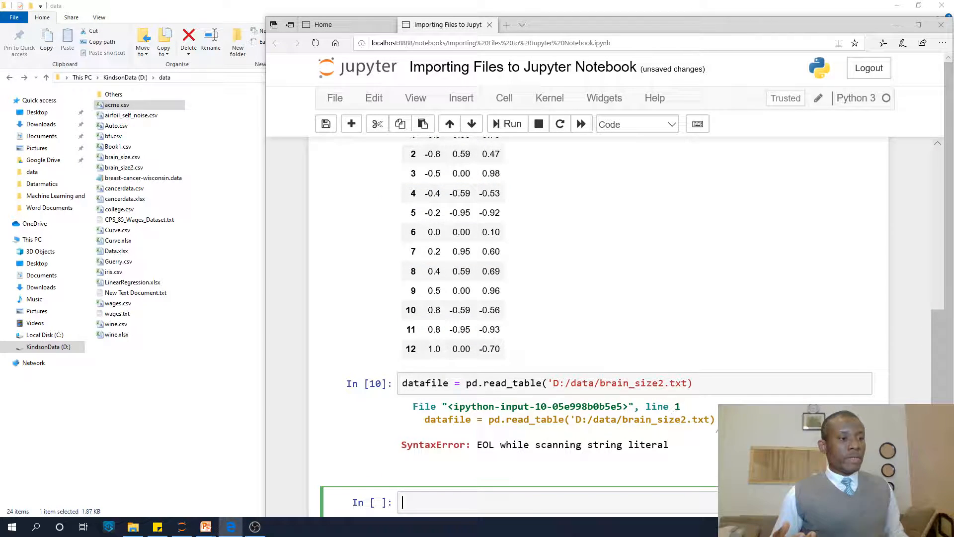
click(548, 383)
text(')
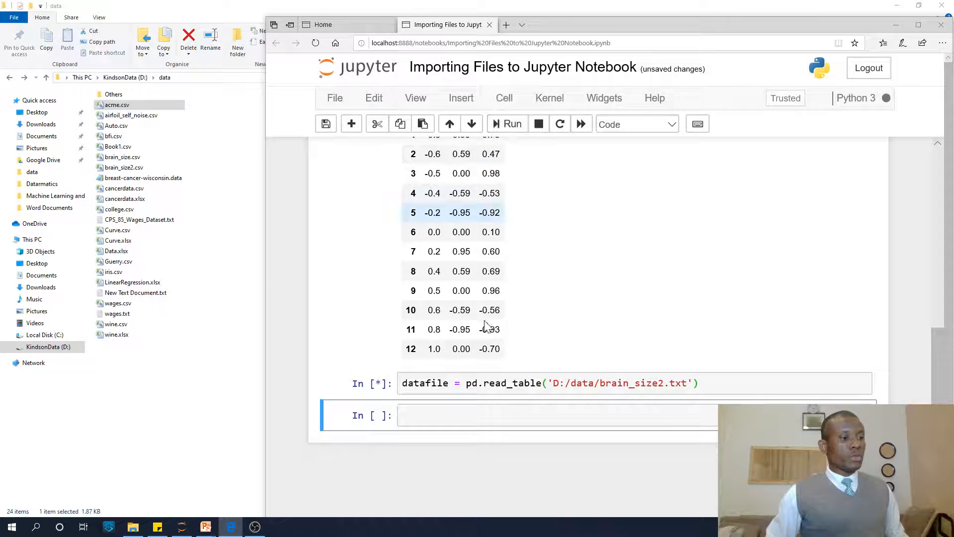
Step: Change the datafile import path to 'D:/data/breast-cancer-wisconsin.data'
click(548, 415)
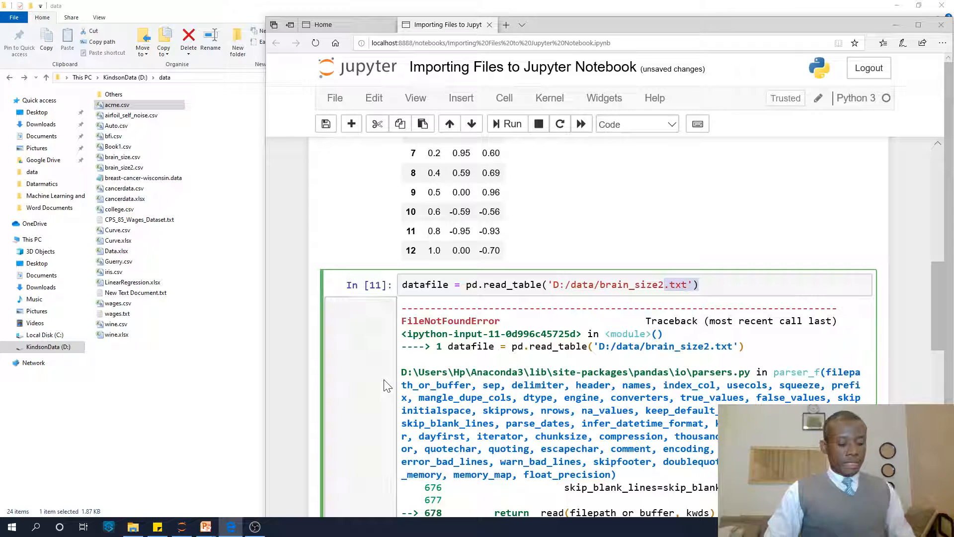
key(Backspace)
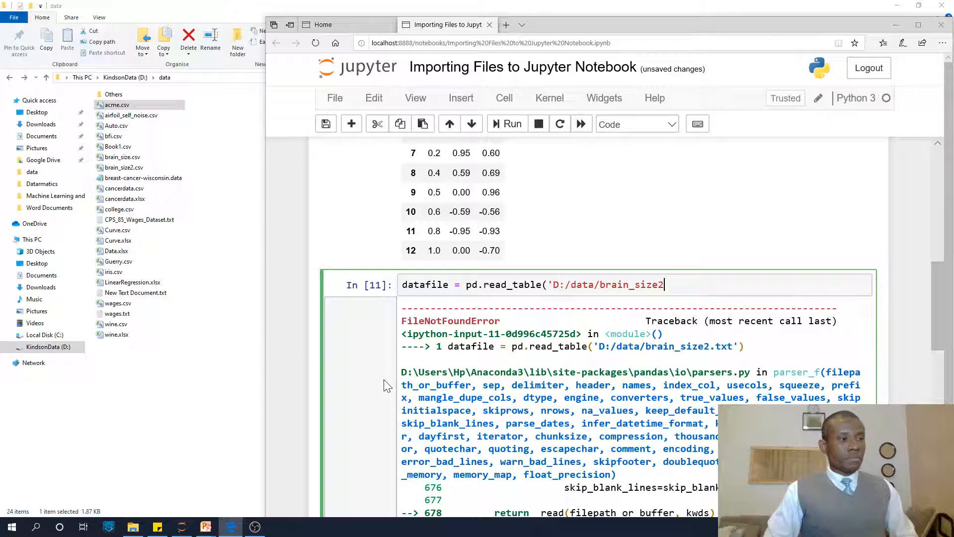
key(Backspace)
text(east)
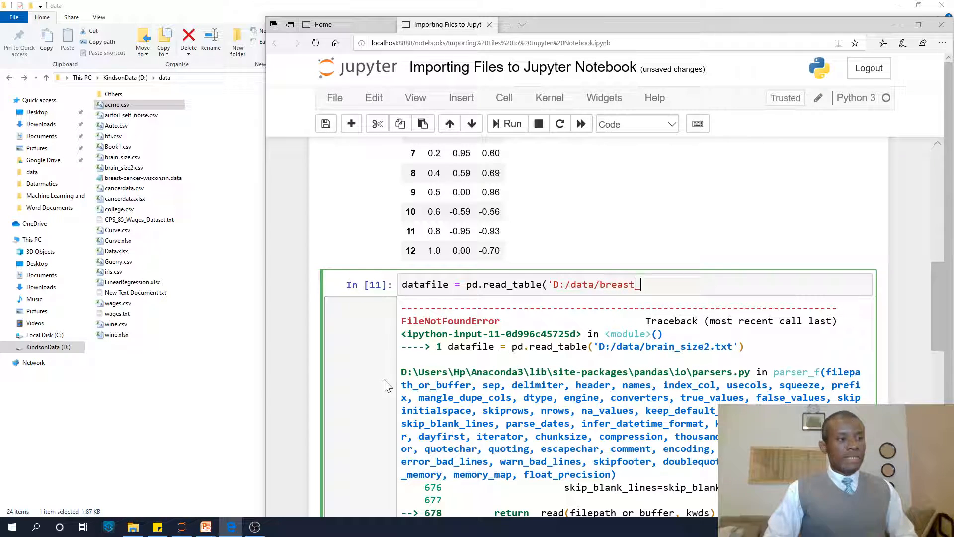
text(cancer_)
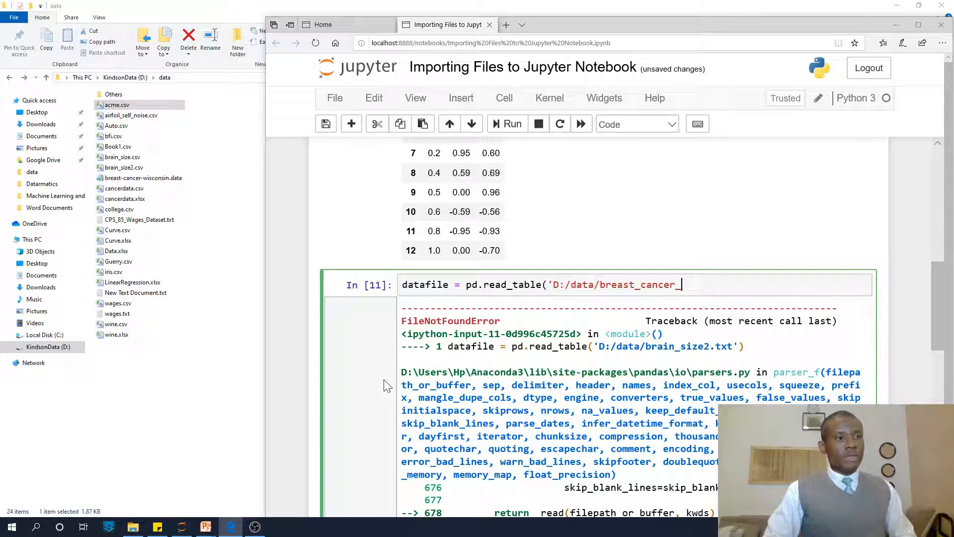
text(wscon)
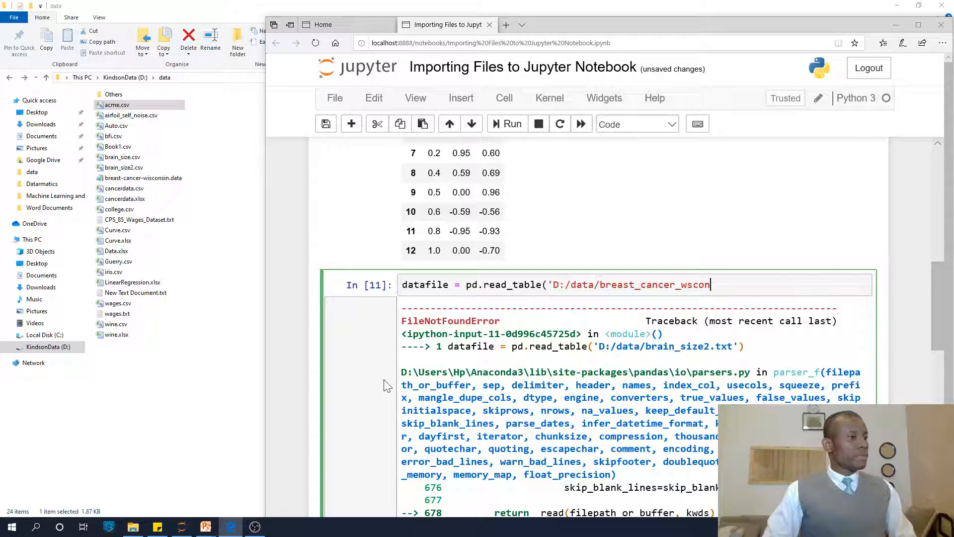
key(Backspace)
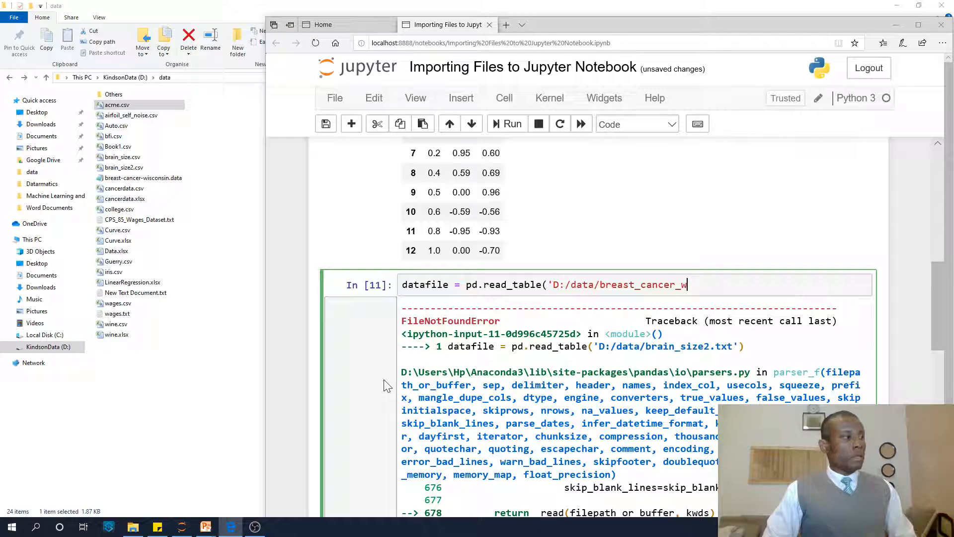
text(isconsin)
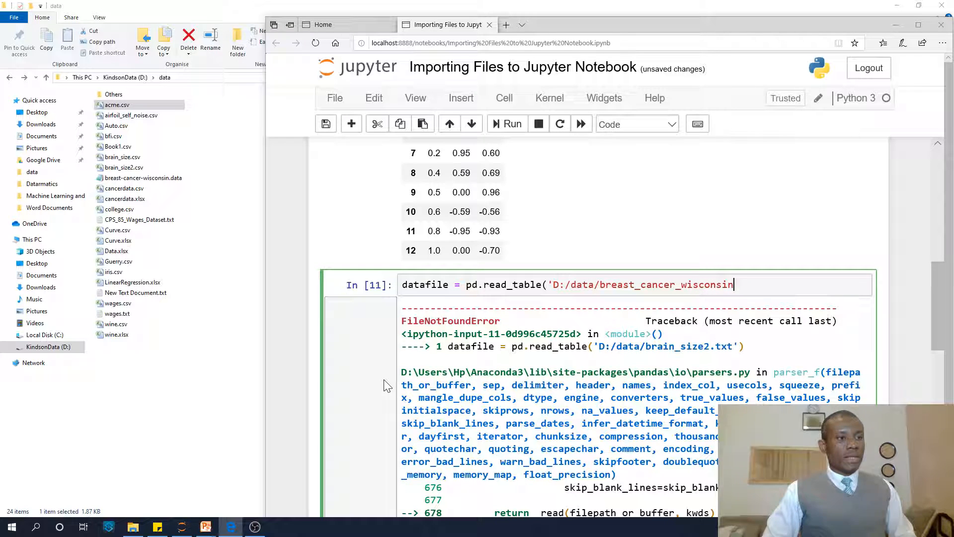
text(.data')
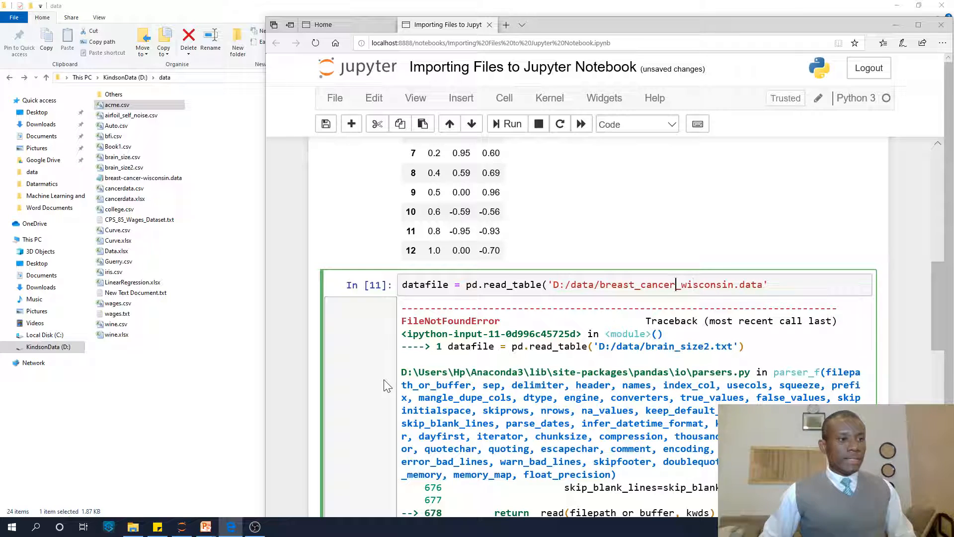
key(Backspace)
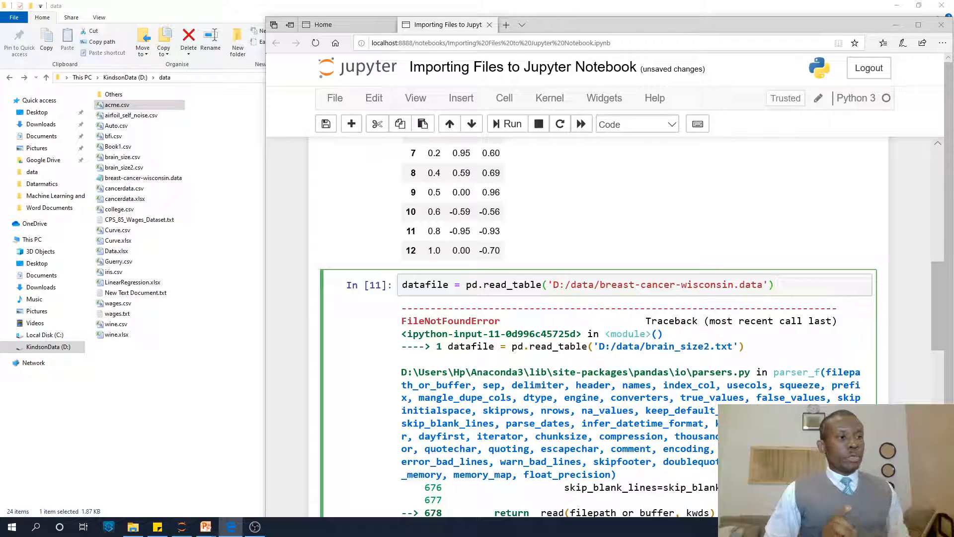
Step: Run the .data import and start typing datafile in the new cell below
click(512, 124)
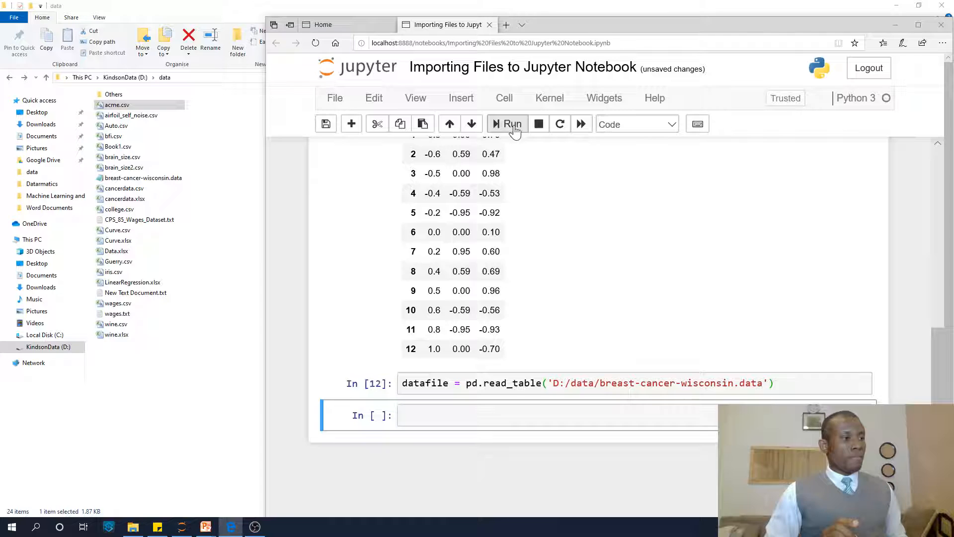
click(512, 125)
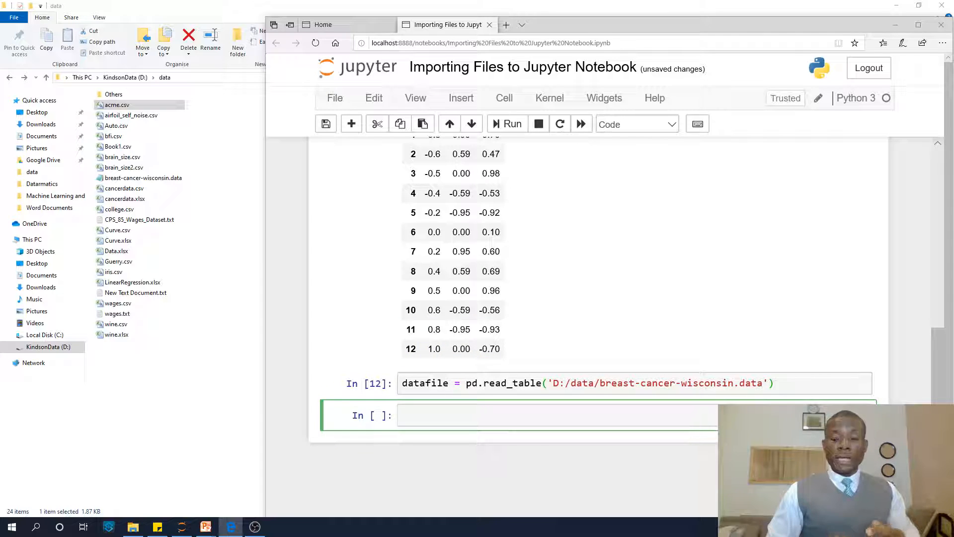
text(datafile)
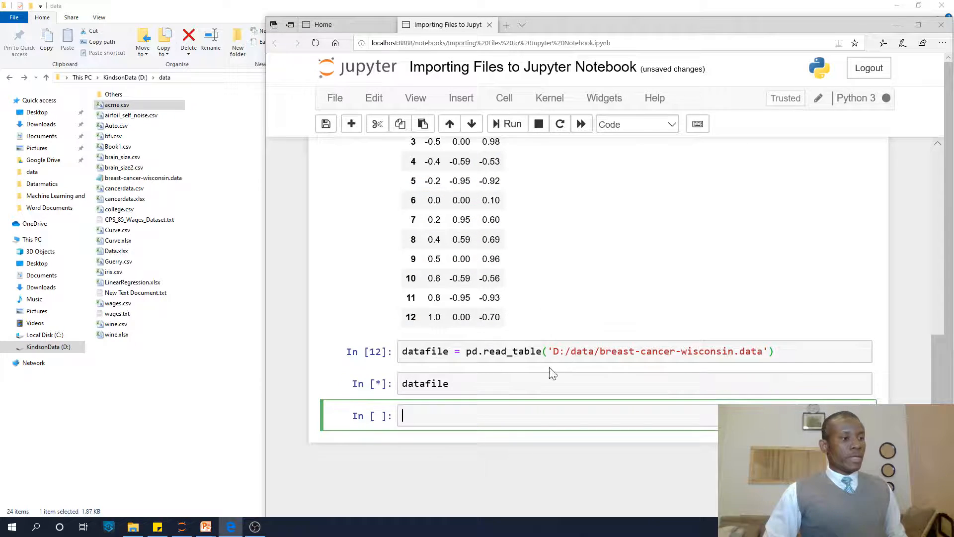
Step: Add sep=',' to the .data read_table call and rerun to show 698 rows × 11 columns
click(512, 124)
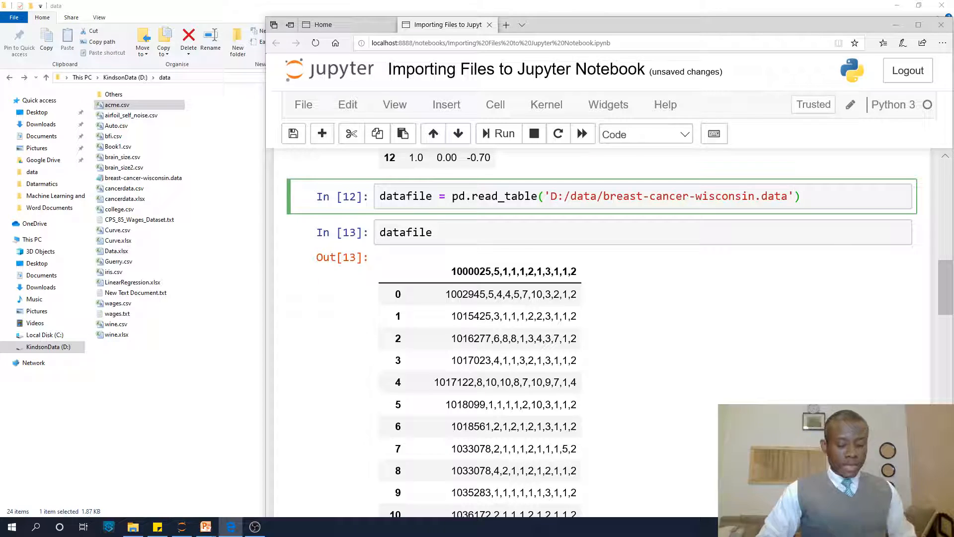
text(, sep=)
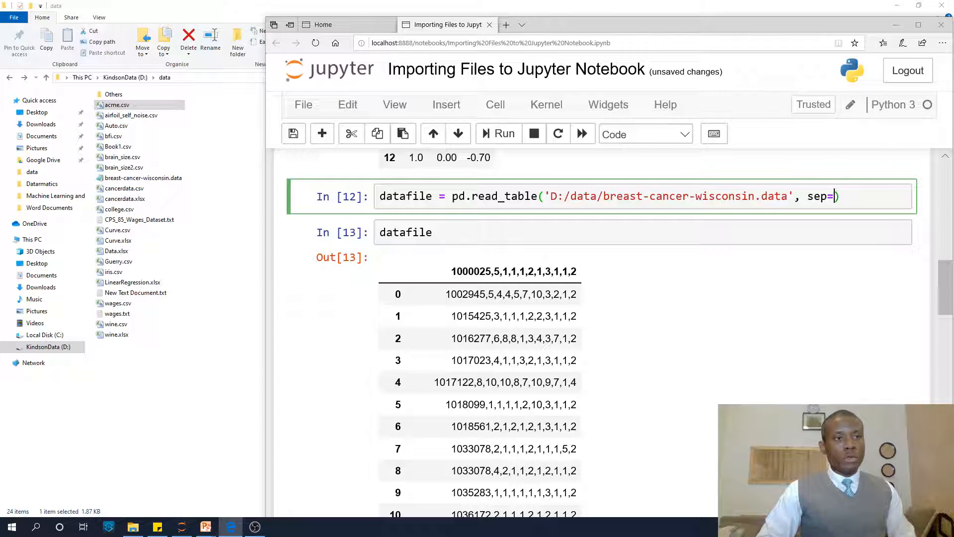
text(',')
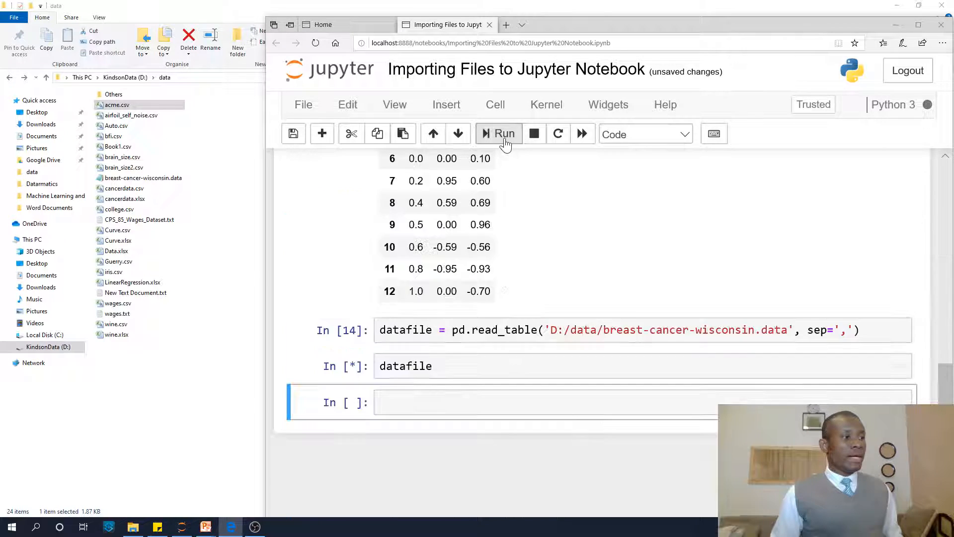
click(499, 134)
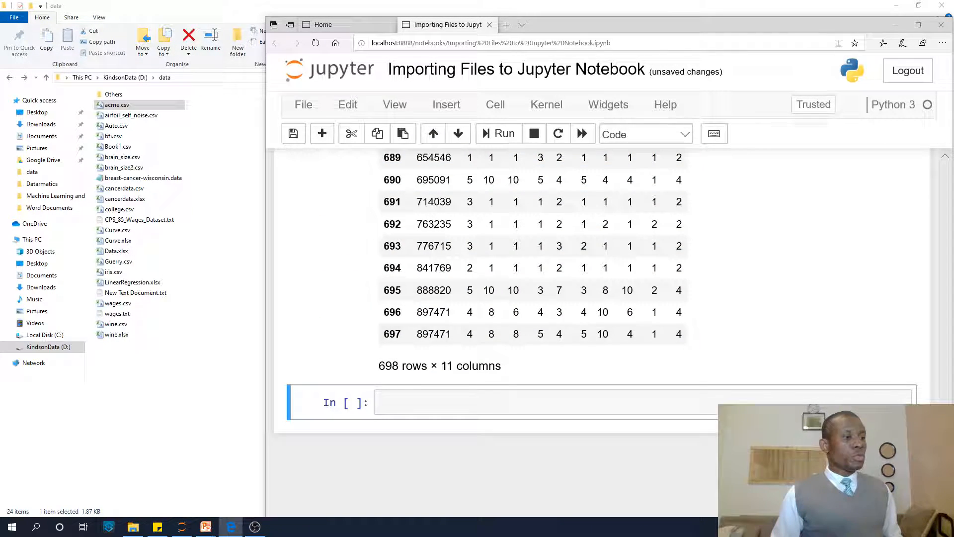
mouse_move(503, 133)
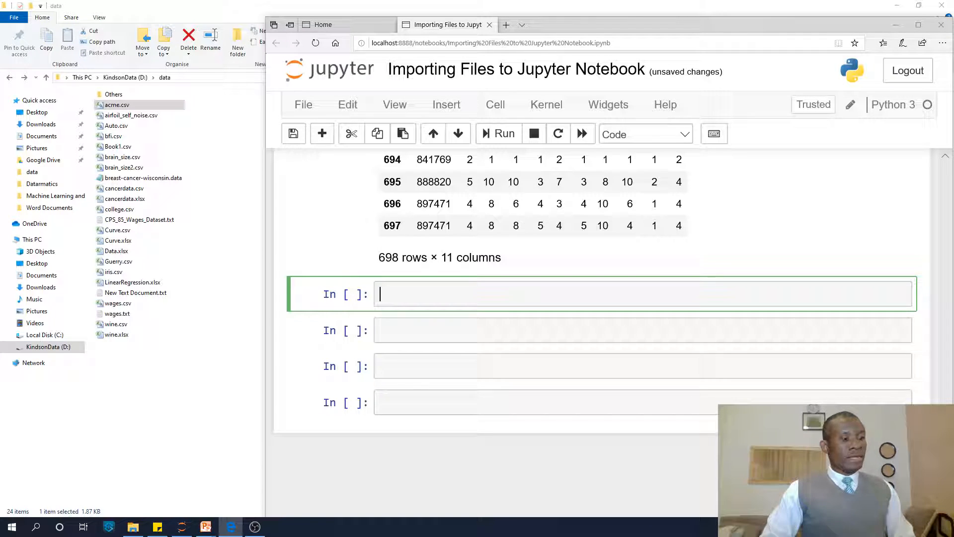
Step: Enter exceldata = pd.read_table('D:/data/LinearRegression.xlsx') in a new cell
text(exceldata = p)
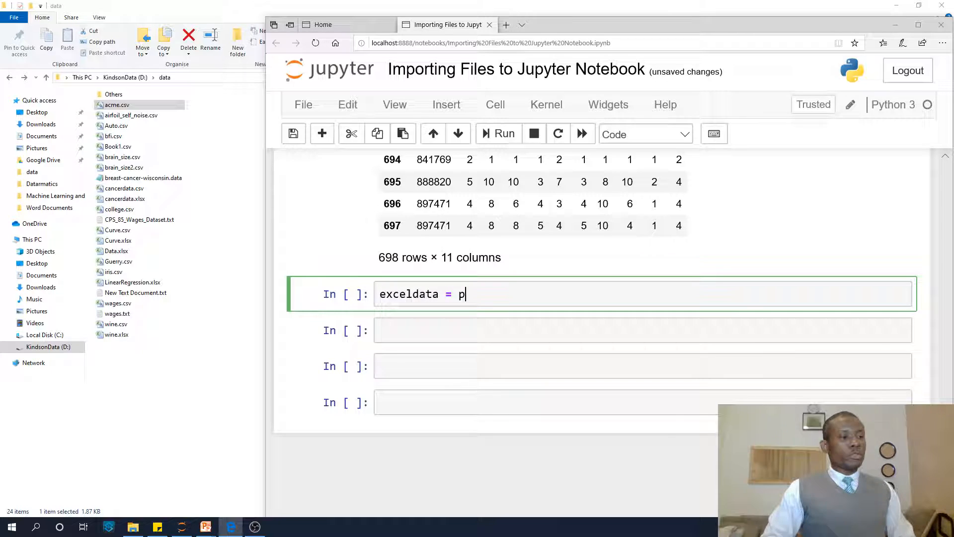
text(d.read)
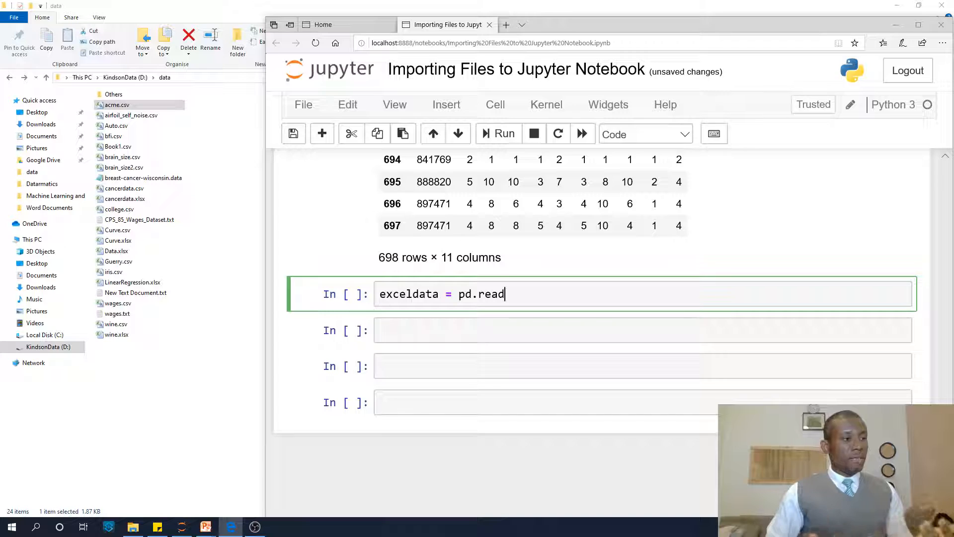
text(_)
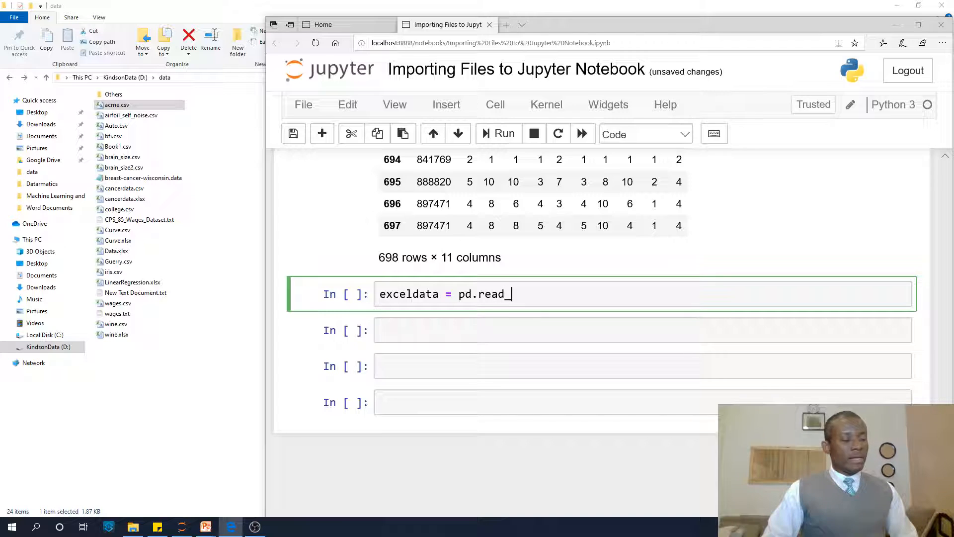
text(ca)
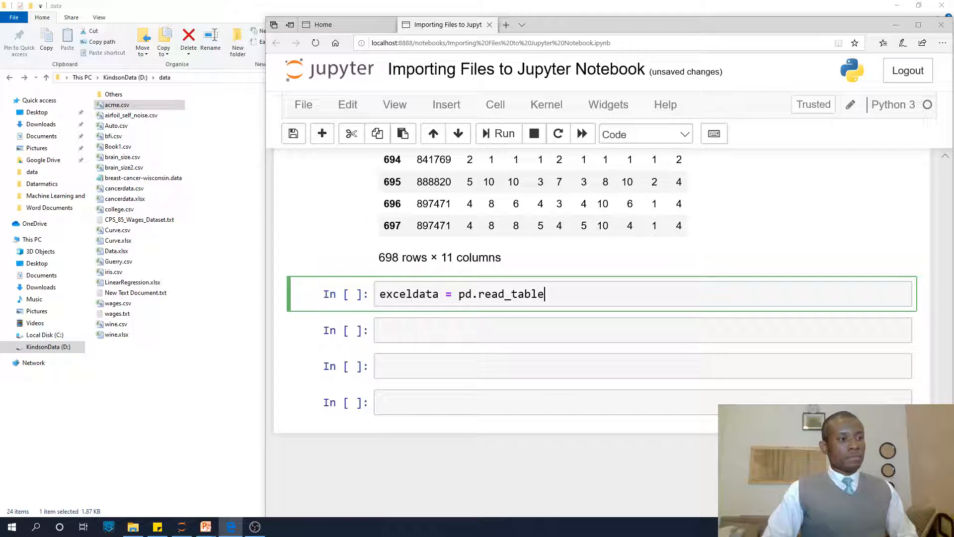
text((''))
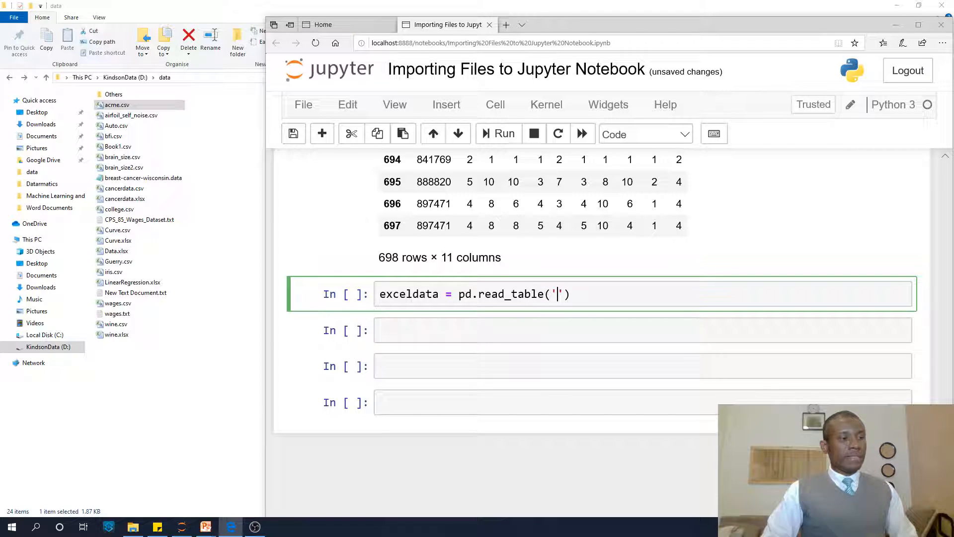
text(D:/)
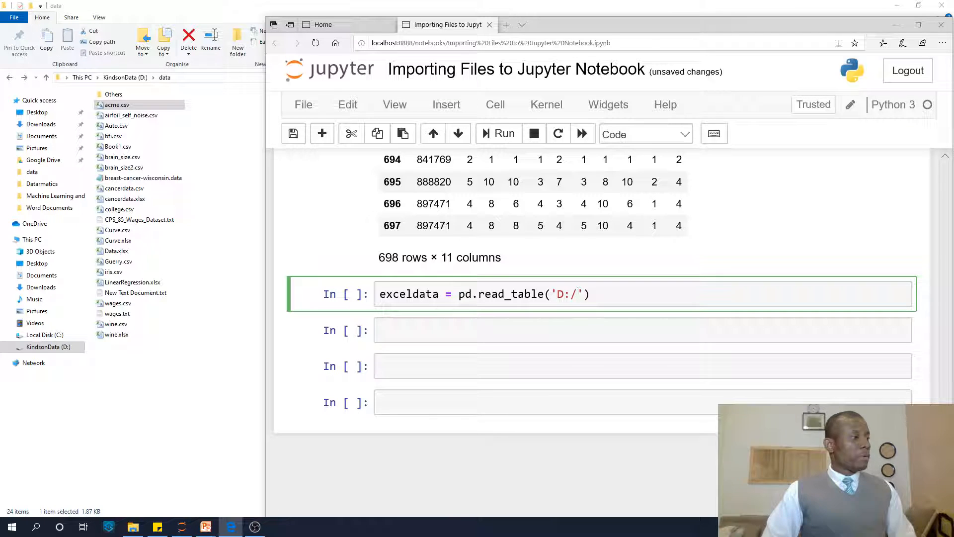
text(data/Lin)
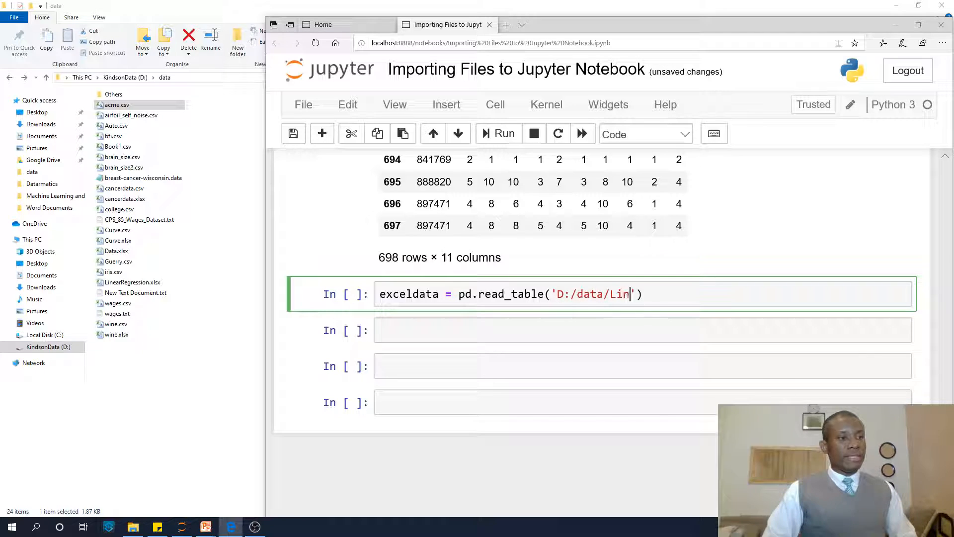
text(earRE)
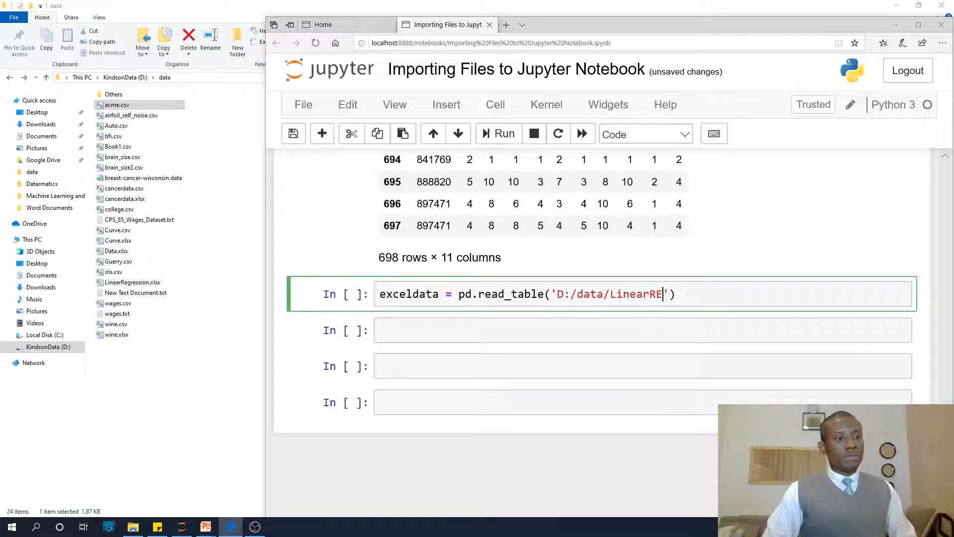
text(gression.)
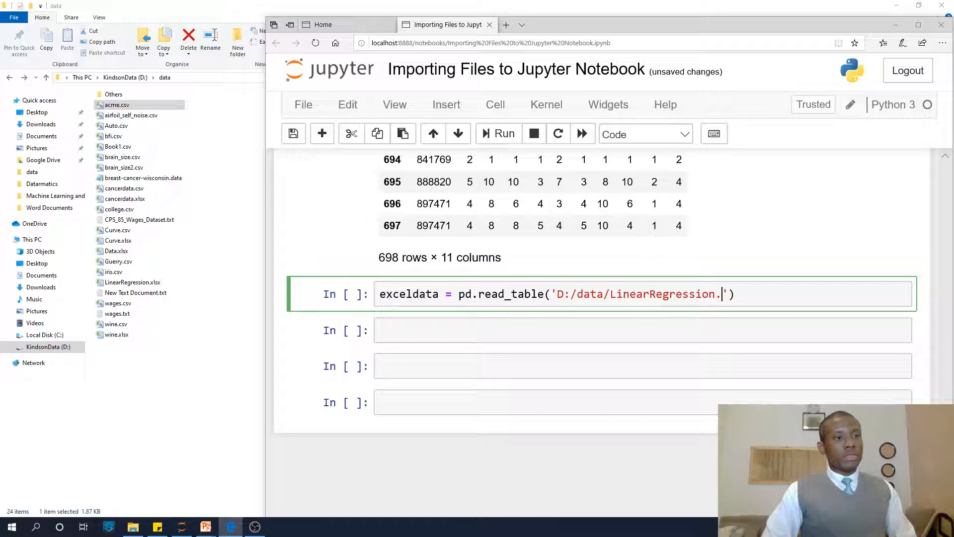
text(xl)
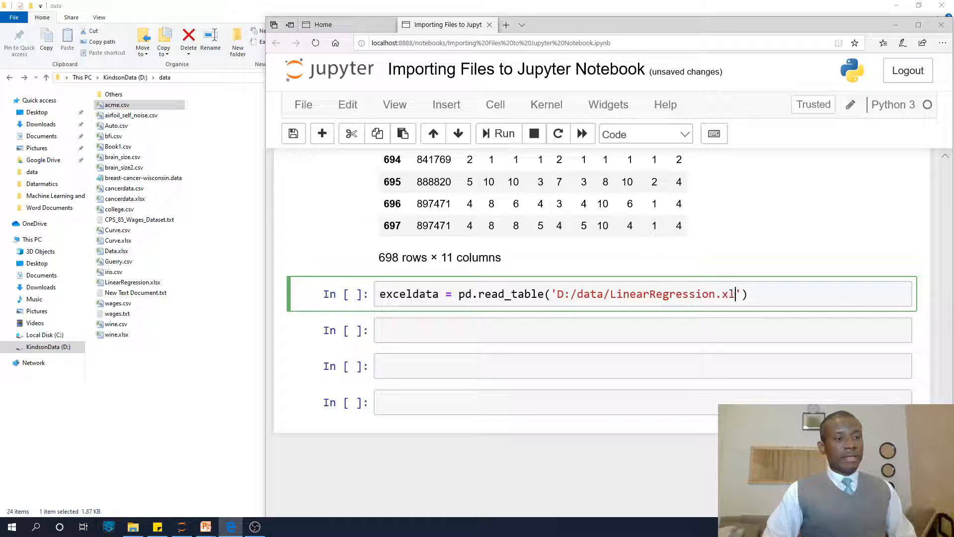
text(sx)
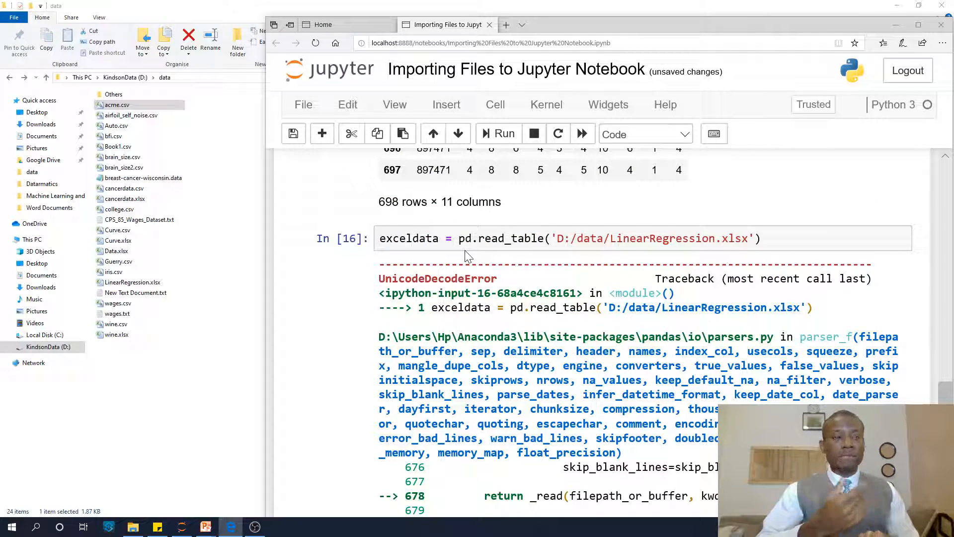
Step: Add a cell above importing ExcelWriter and ExcelFile from pandas, and run it
click(491, 238)
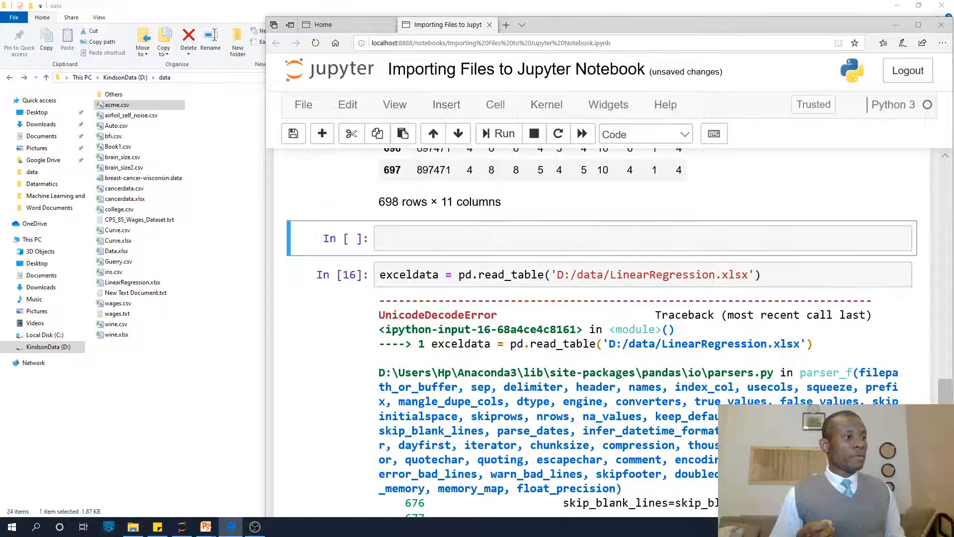
text(im)
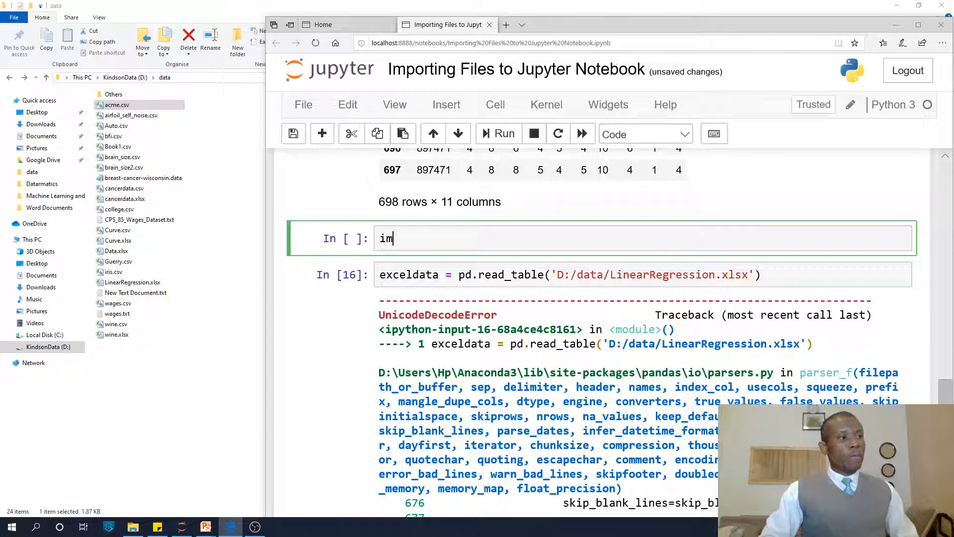
text(from pn)
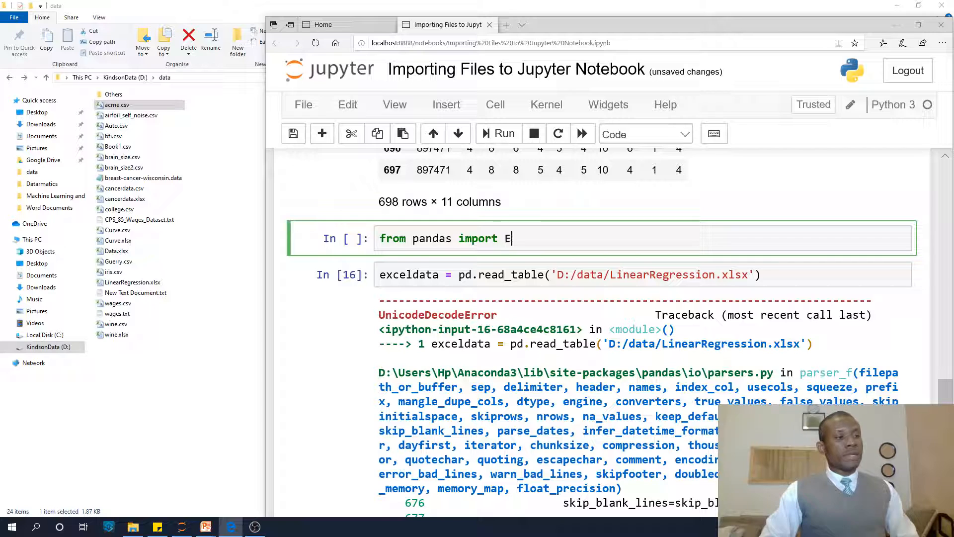
text(xcelWriter)
text(from)
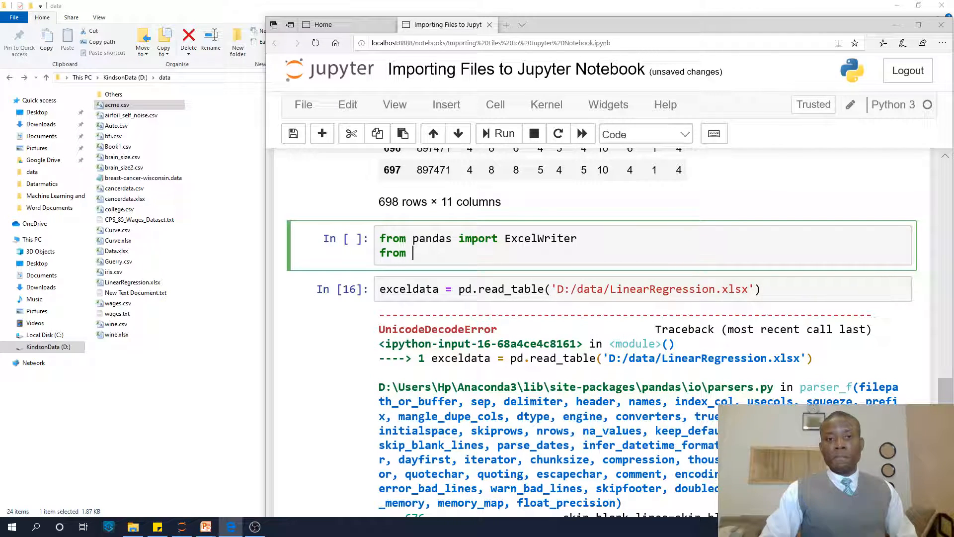
text(pa)
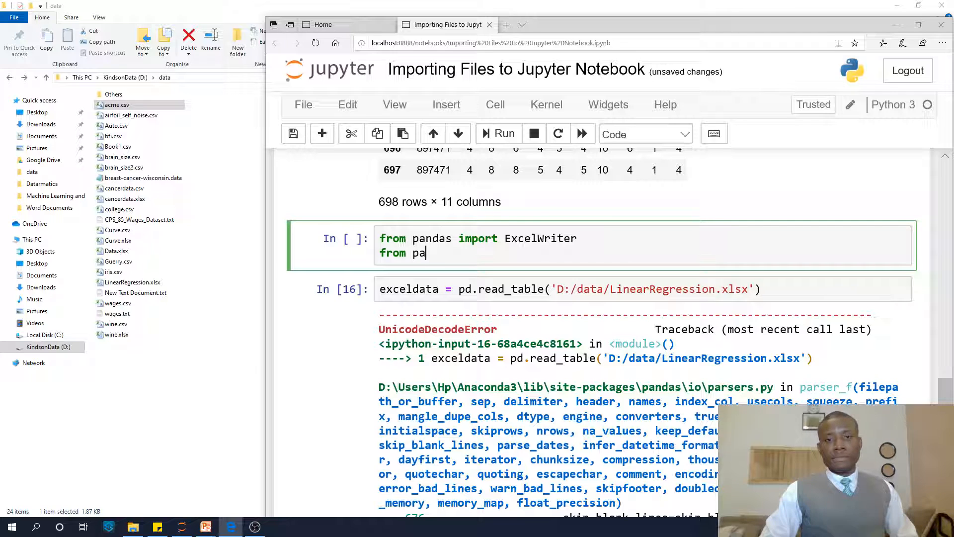
text(ndas import Excel)
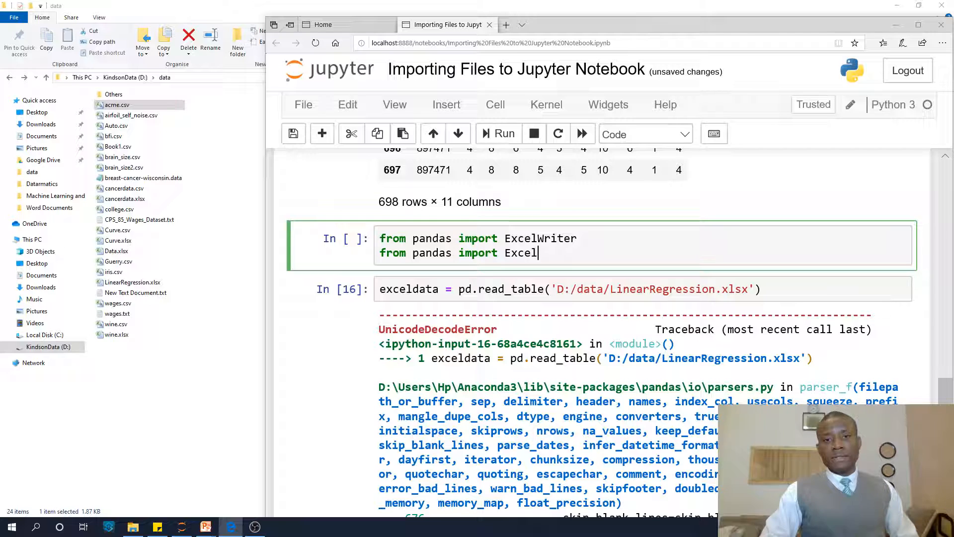
text(File)
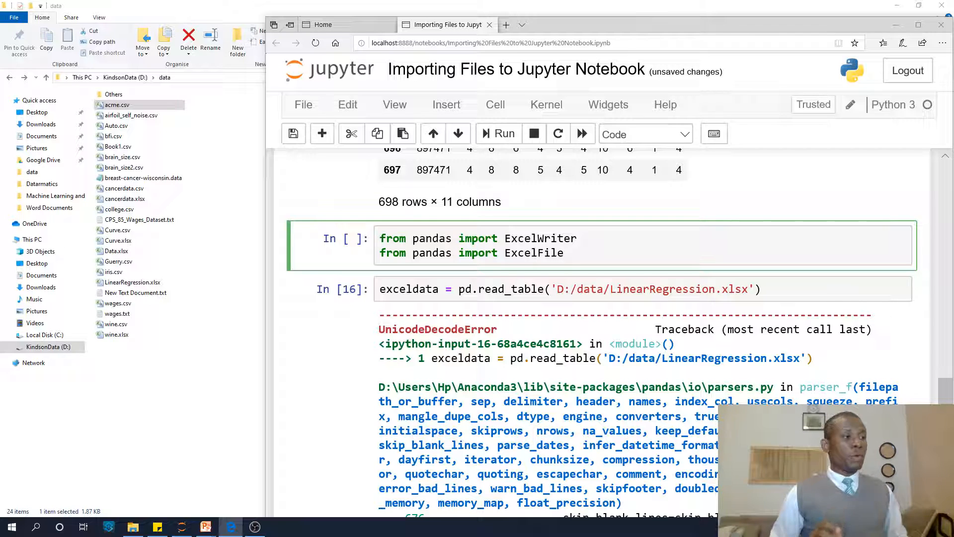
click(498, 133)
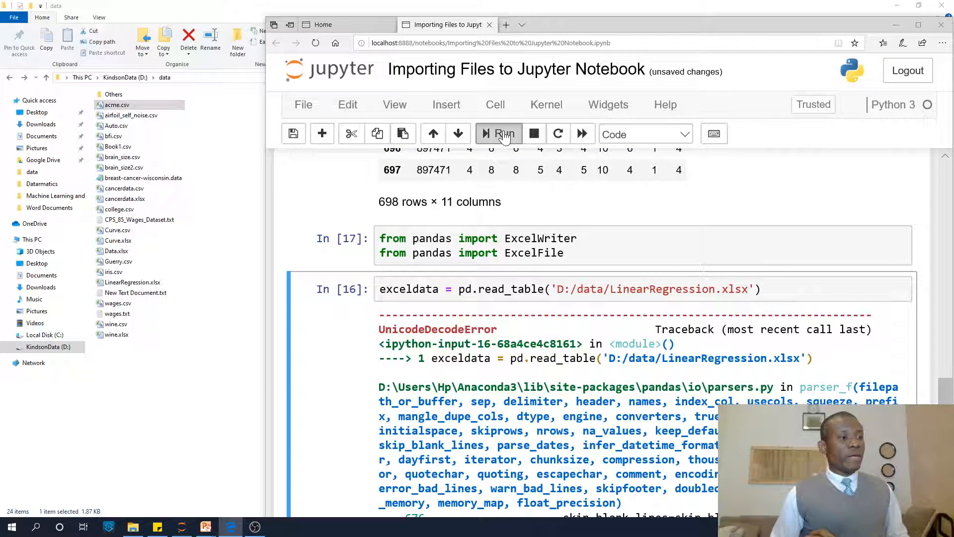
Step: Rerun the LinearRegression.xlsx loading cell and scroll down to its output
click(504, 133)
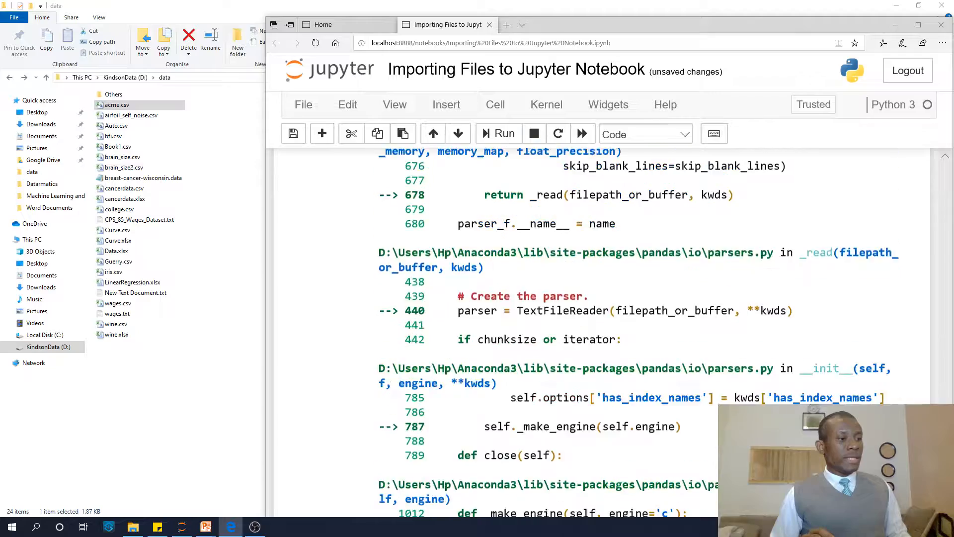
scroll(down, 3)
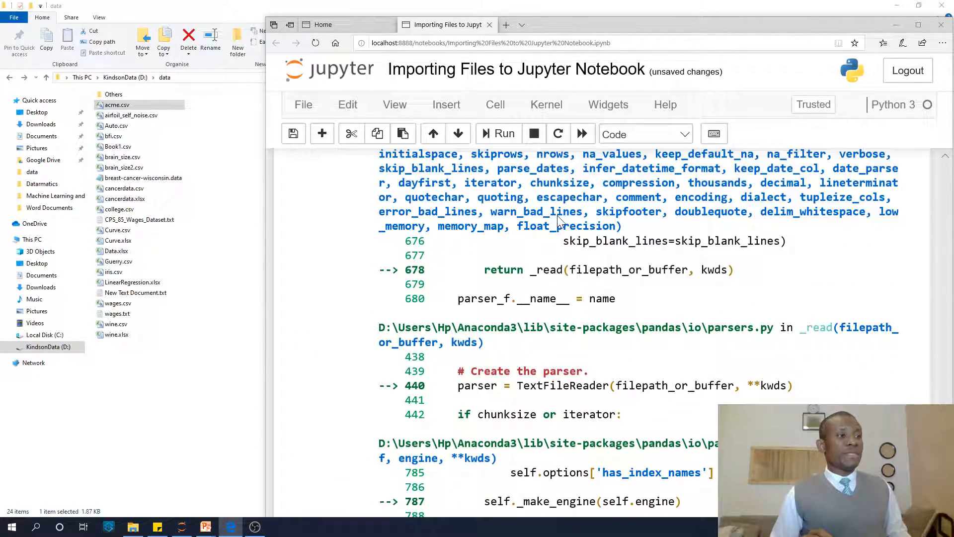
scroll(down, 3)
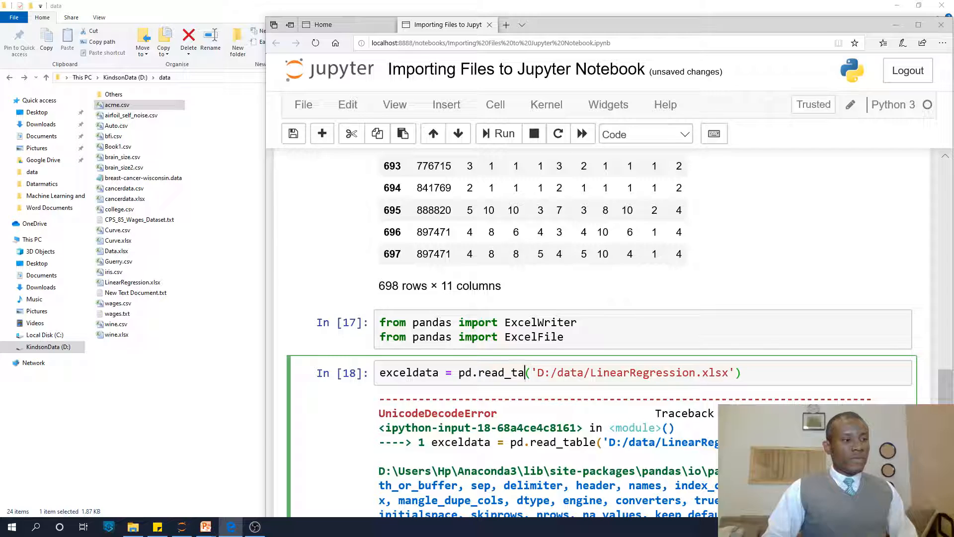
Step: Change pd.read_table to pd.read_excel for LinearRegression.xlsx and run the cell
key(Backspace)
text(excel)
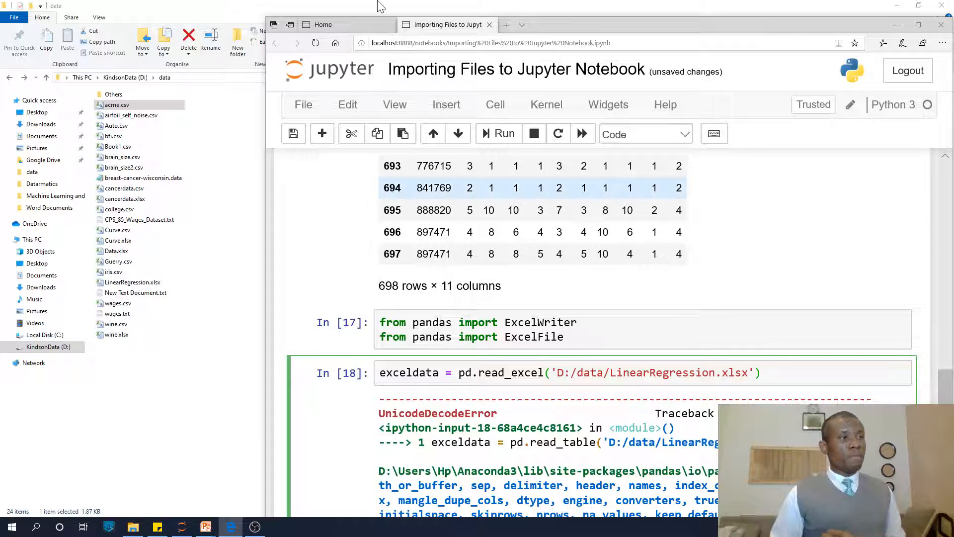
click(499, 133)
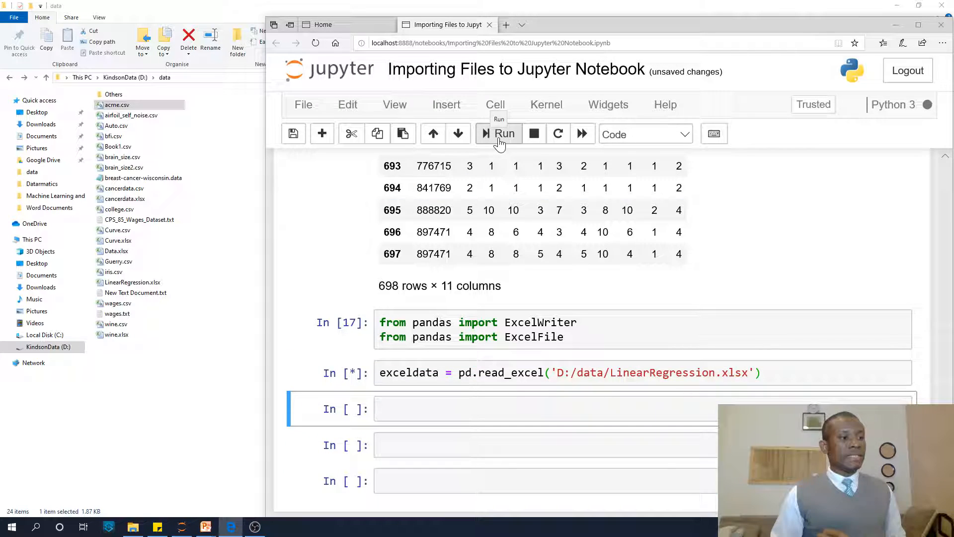
click(504, 133)
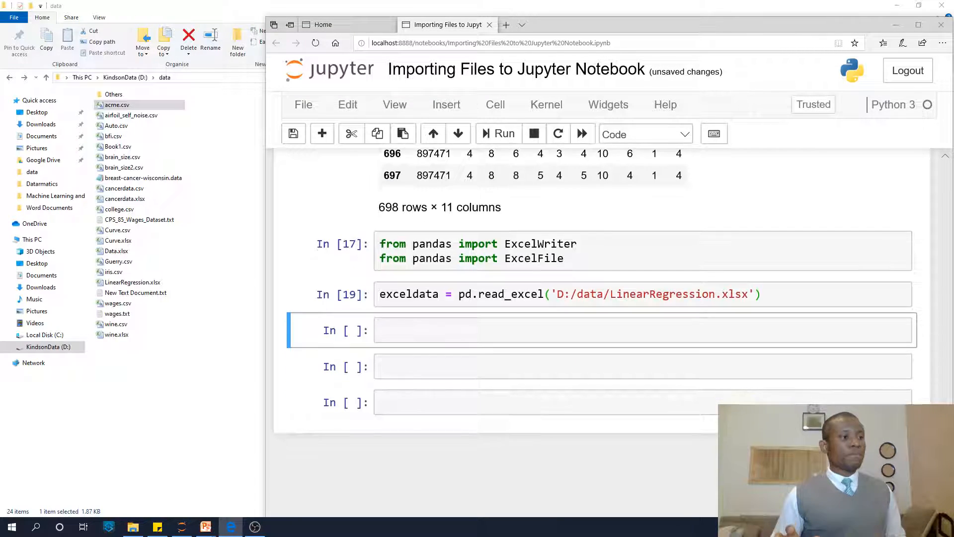
Step: Display exceldata in the next cell, showing its x and y columns
click(609, 330)
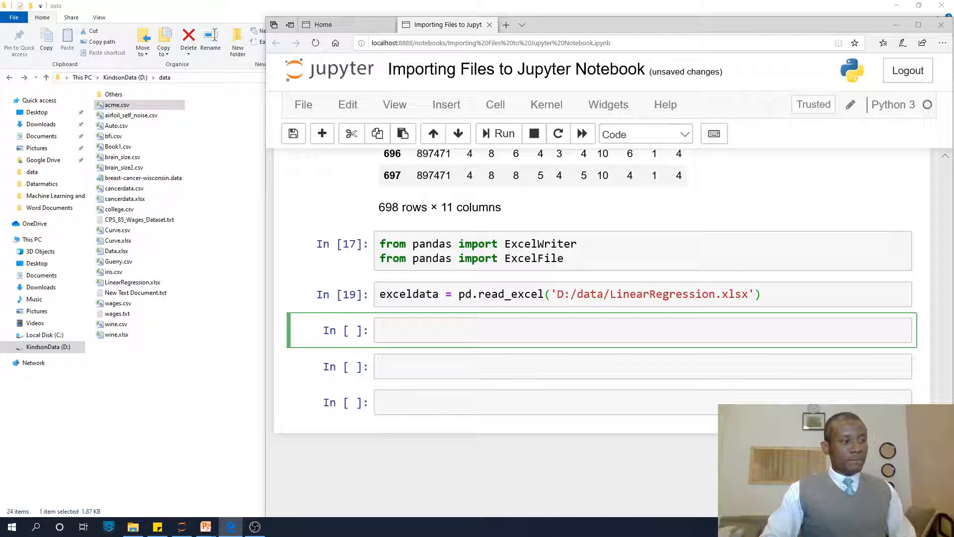
text(excel)
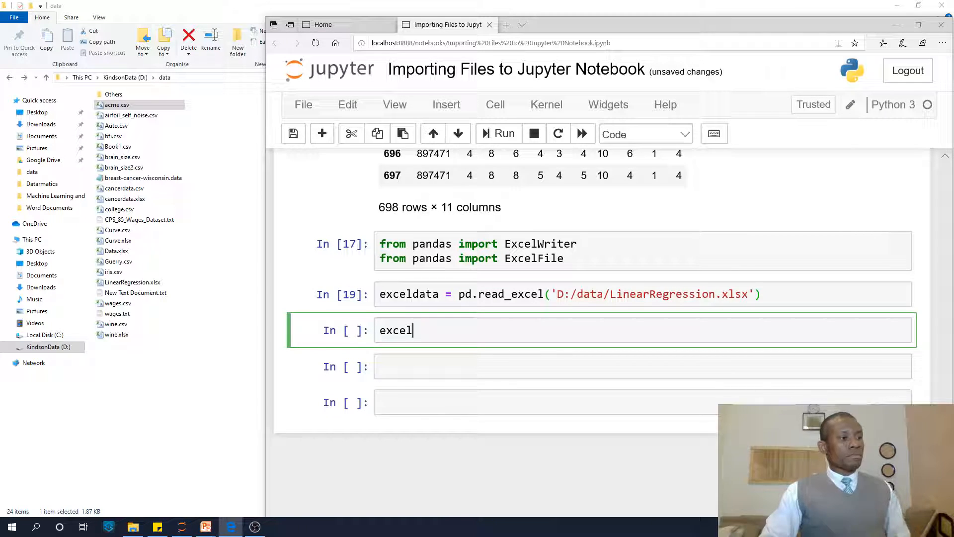
text(data)
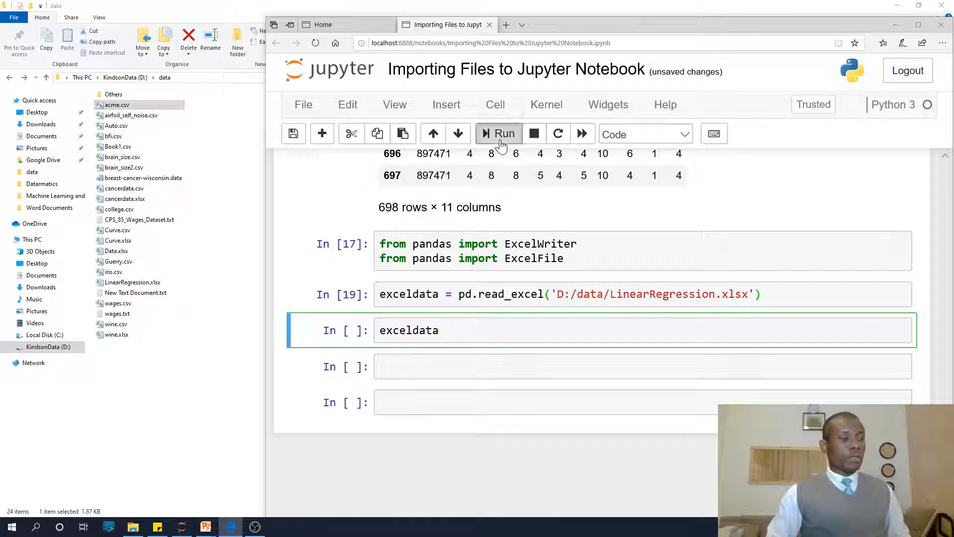
click(504, 133)
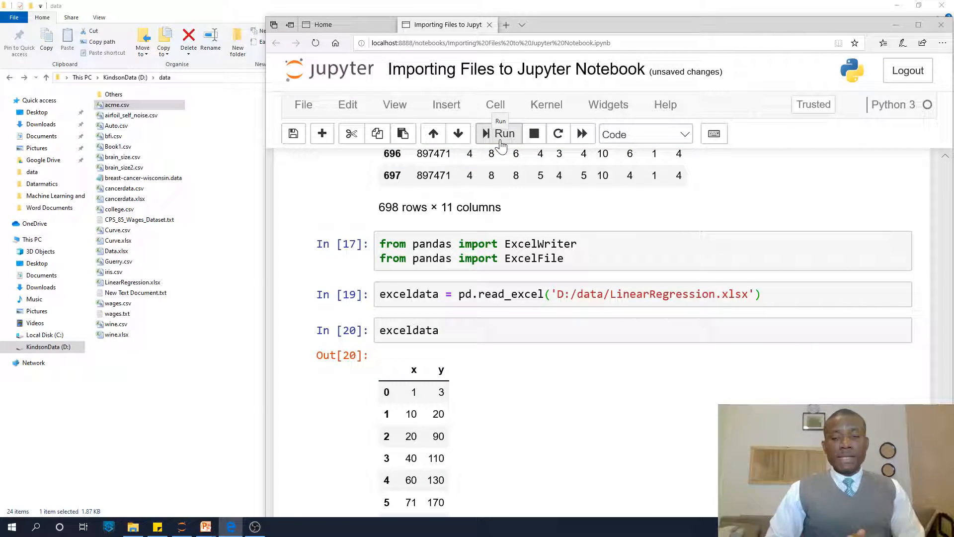